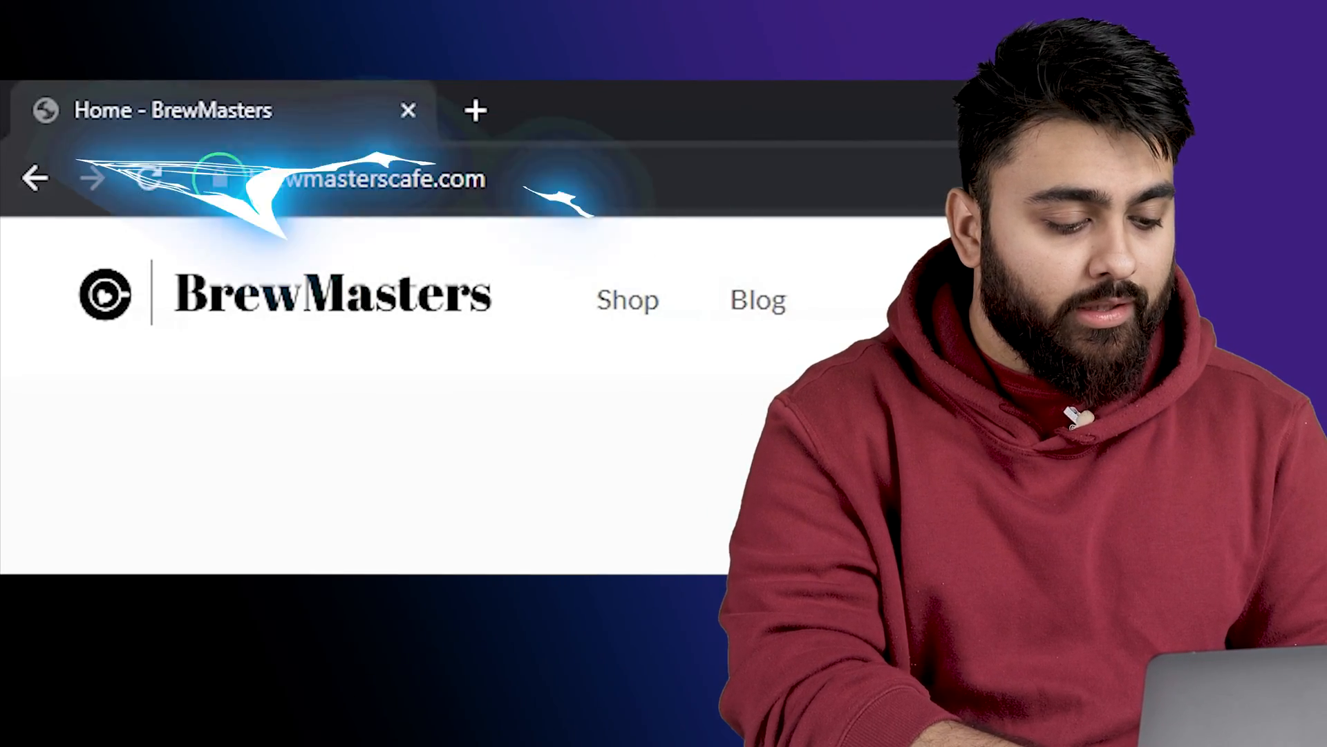
pyautogui.click(185, 83)
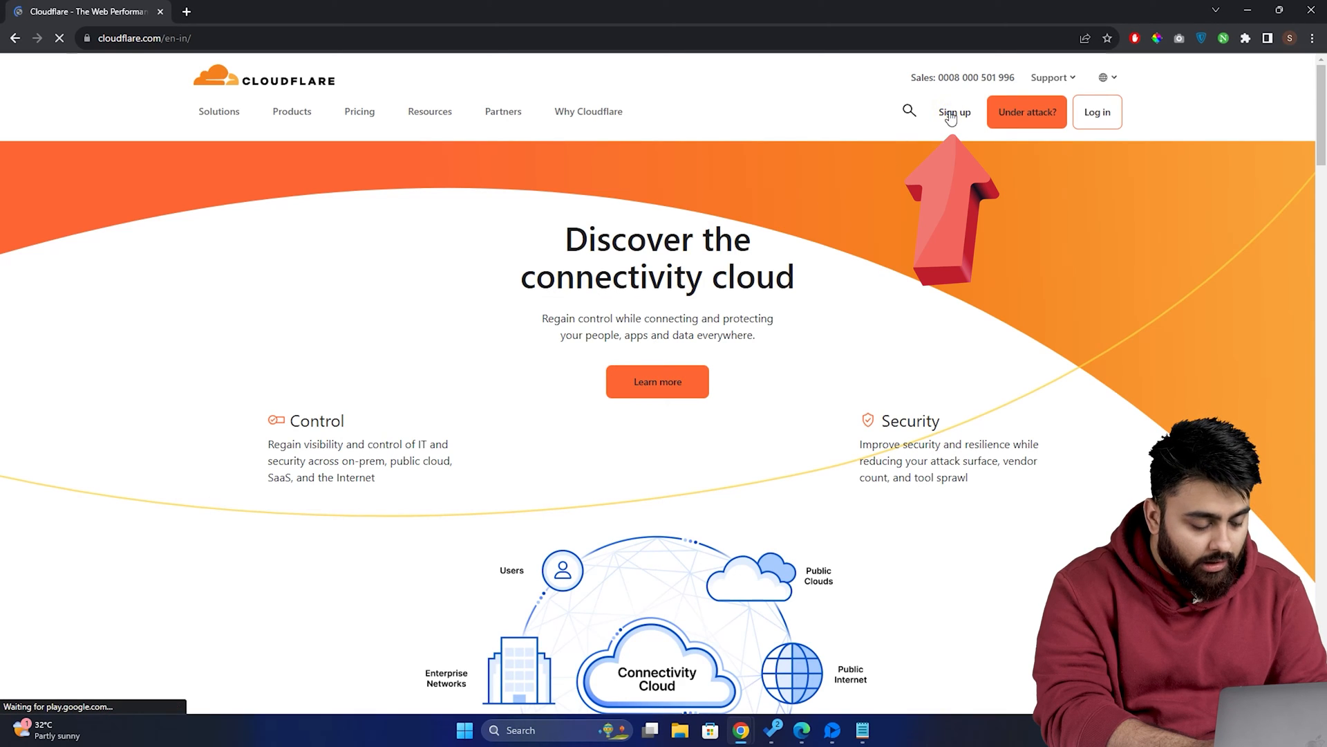
pyautogui.click(953, 112)
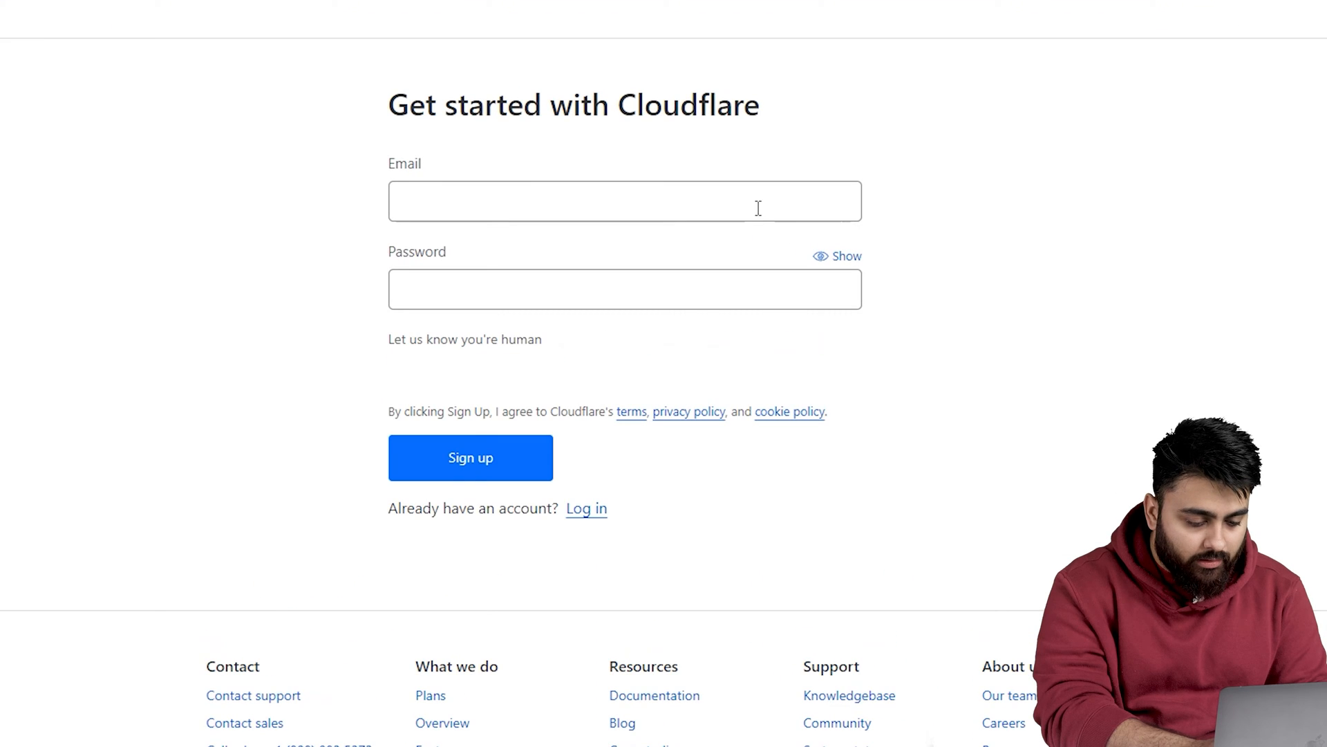
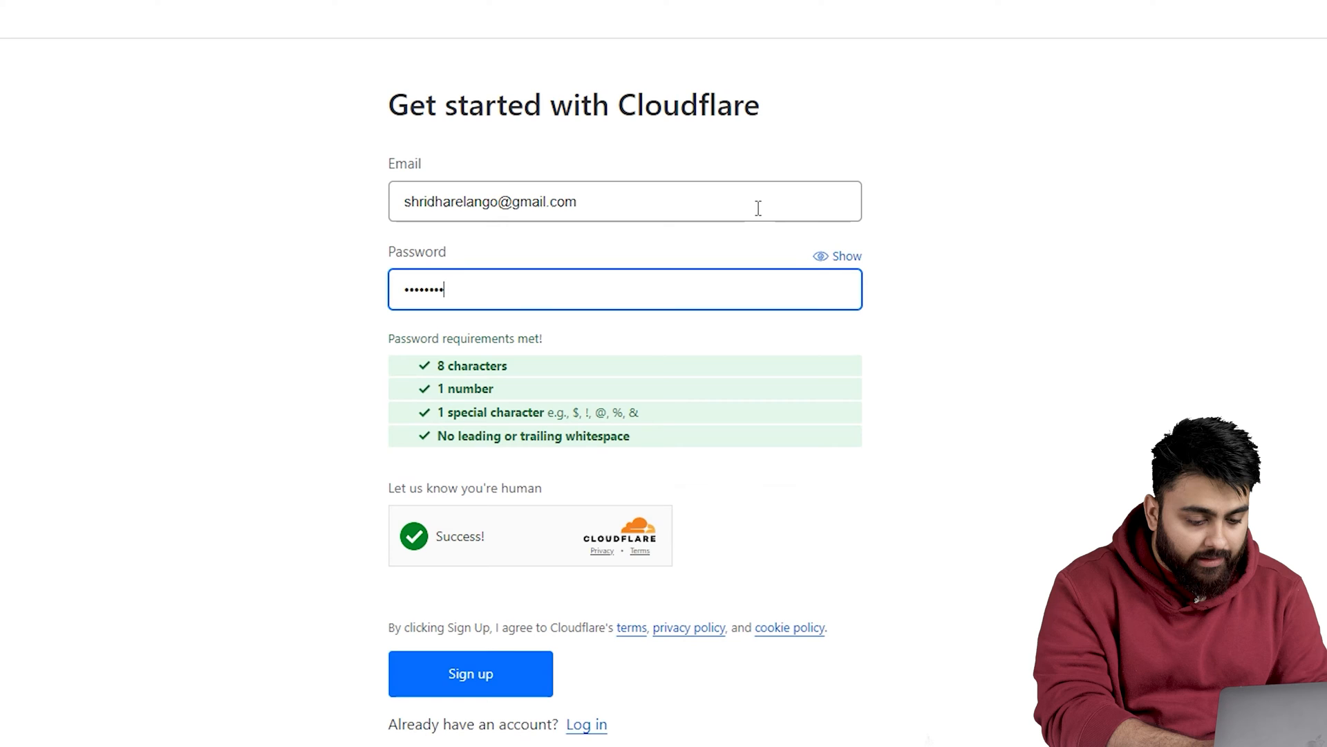
pyautogui.click(470, 674)
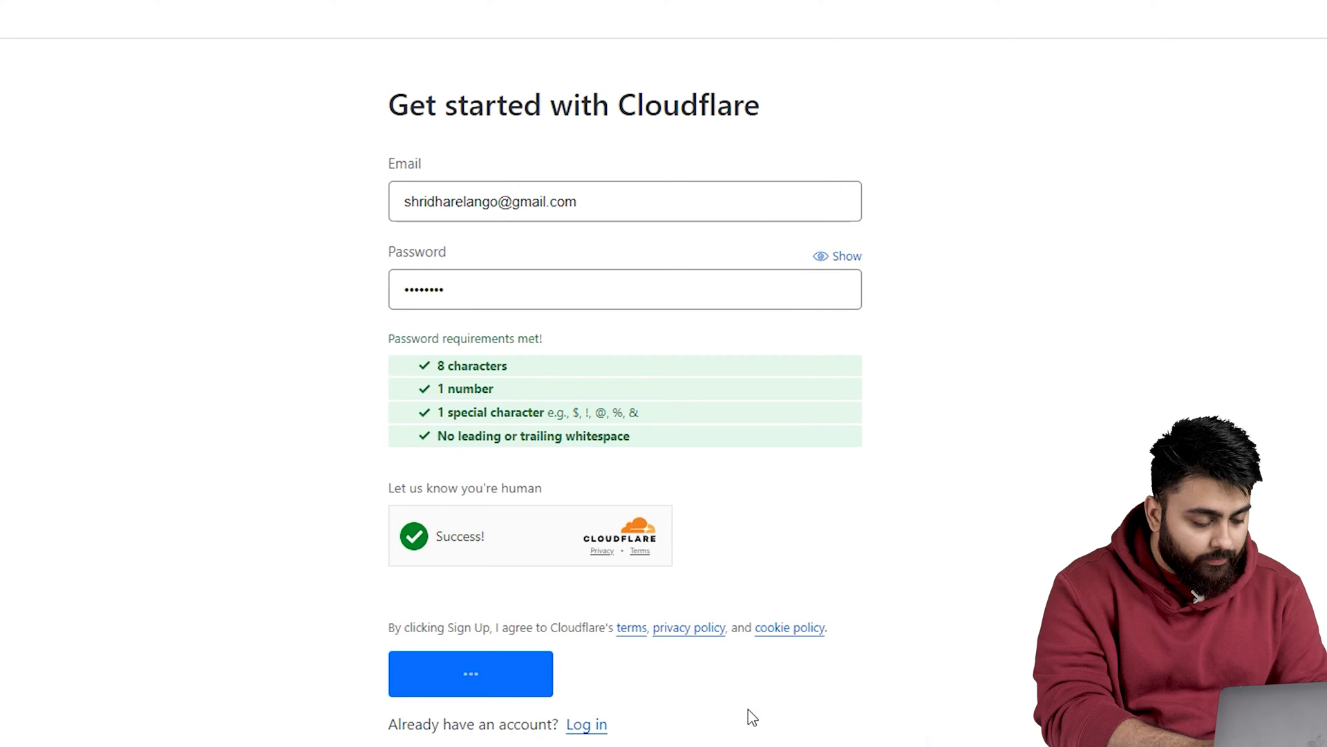
pyautogui.click(471, 673)
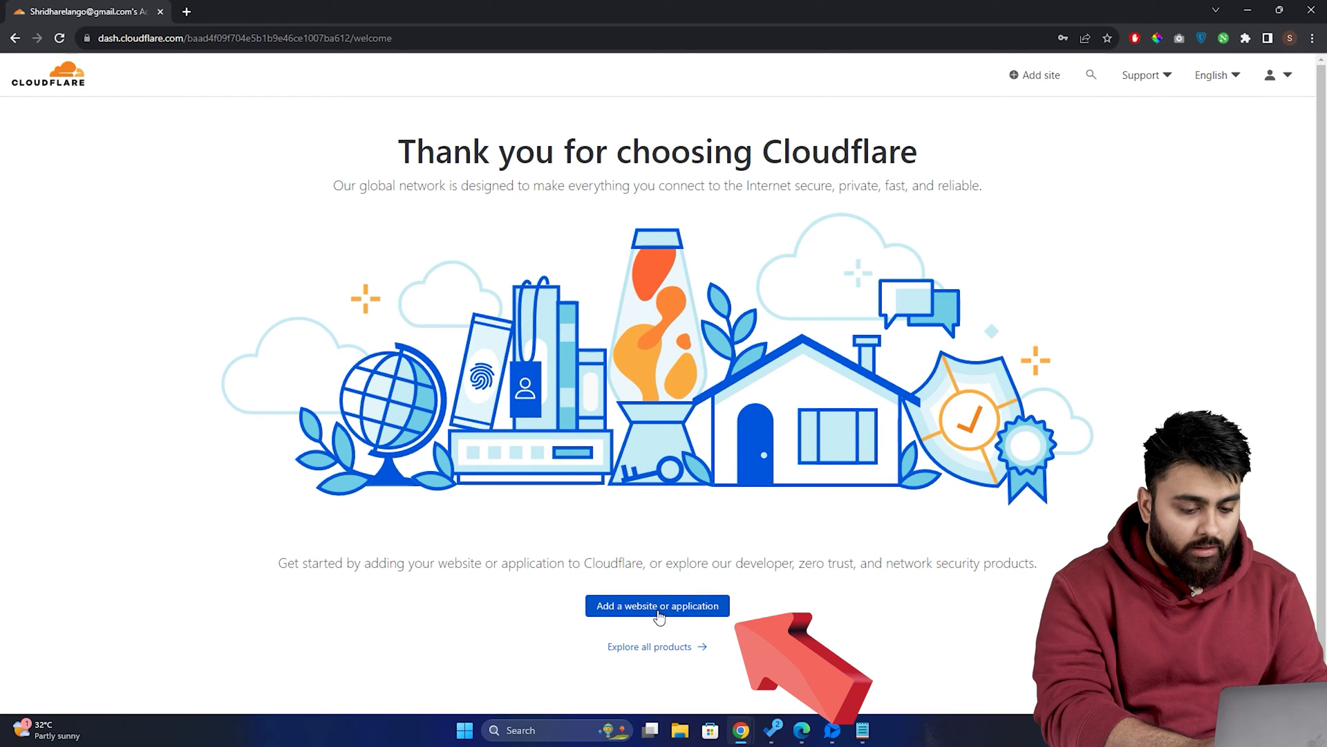
# Add brewmasterscafe.com as a new website and continue with the Free plan.
pyautogui.click(658, 606)
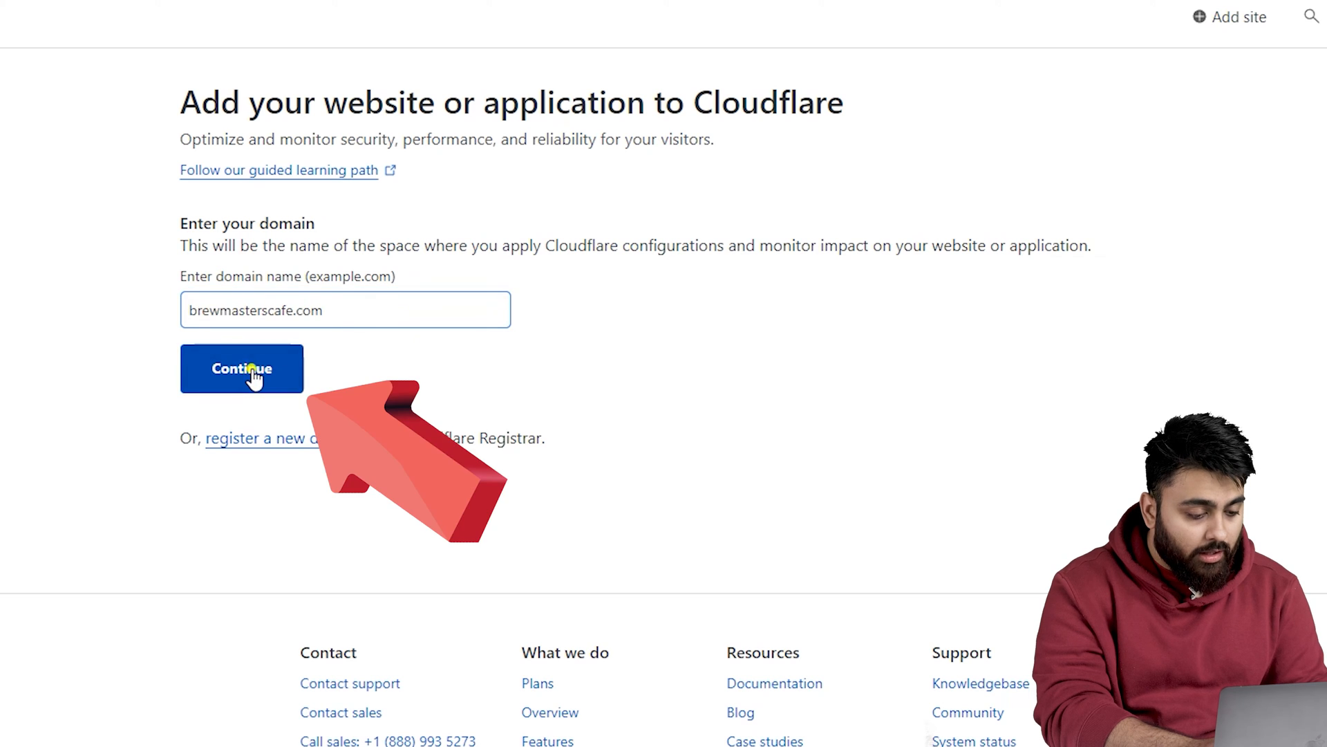
pyautogui.click(242, 369)
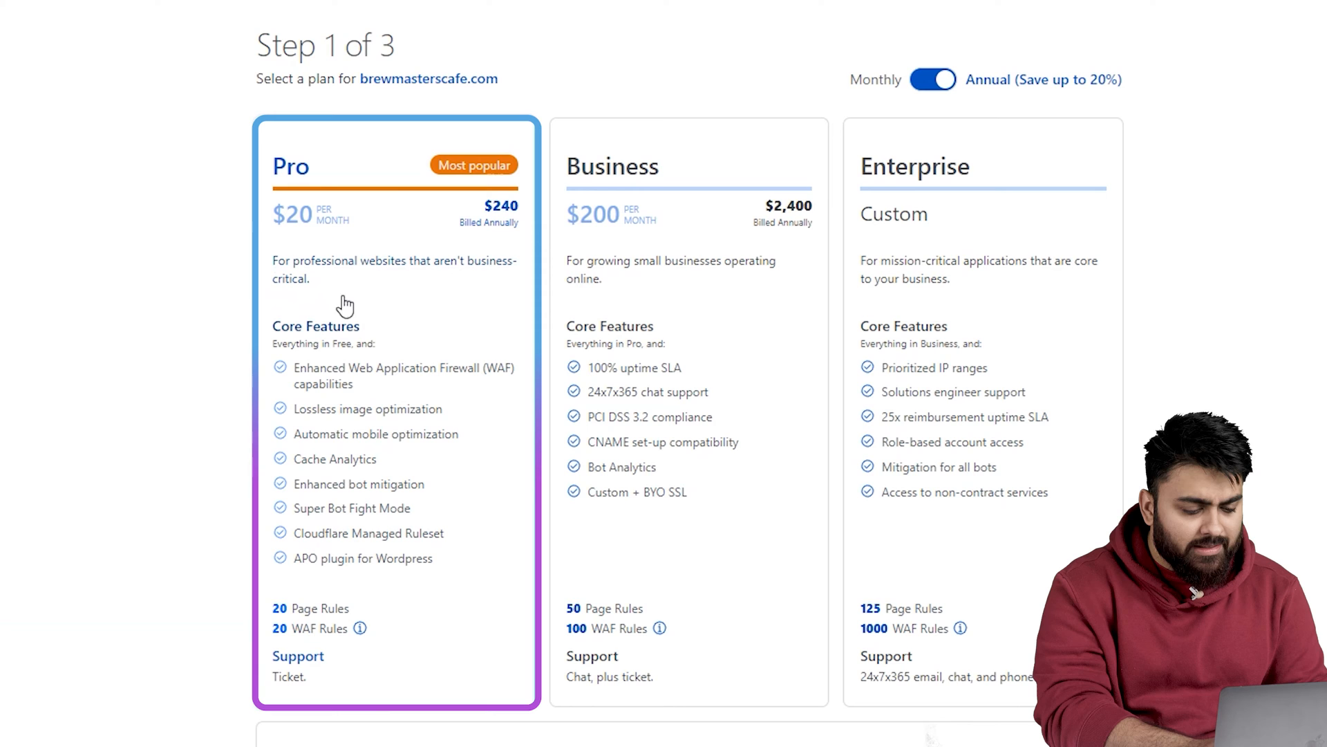
pyautogui.moveTo(543, 263)
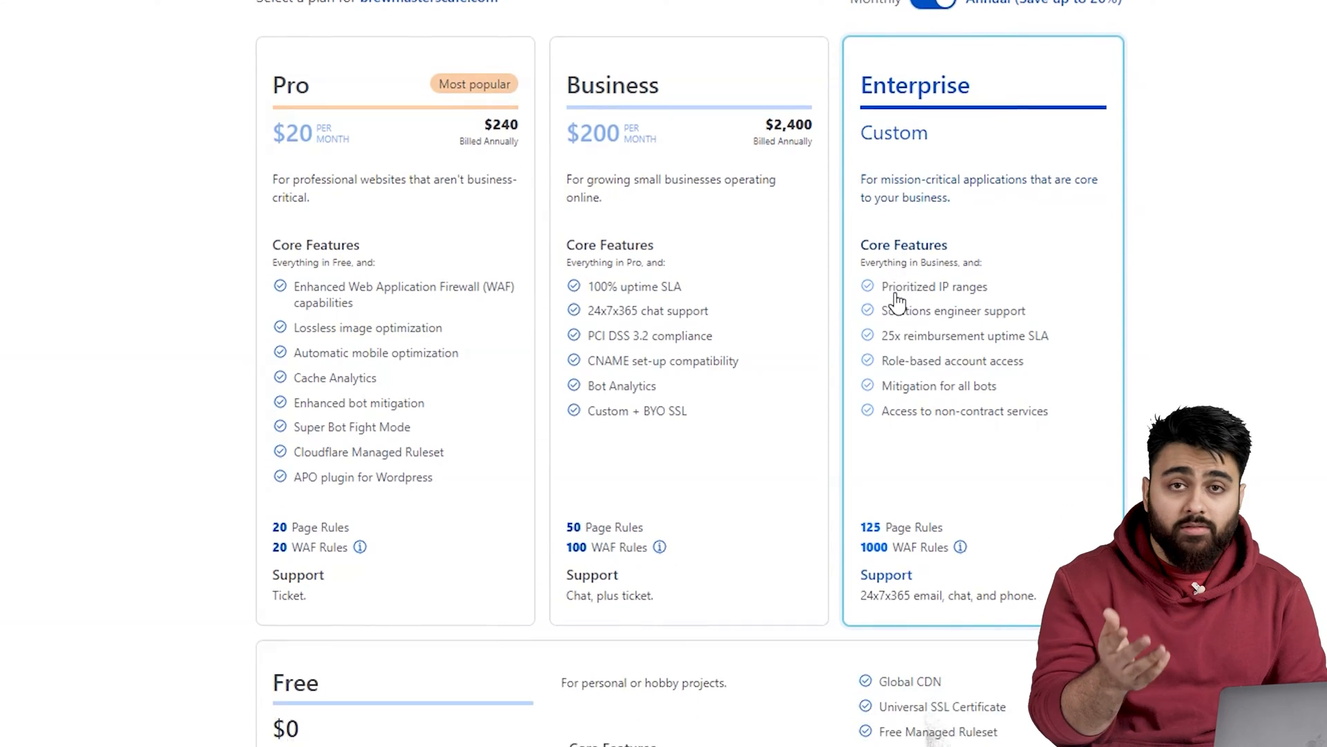
pyautogui.scroll(-3)
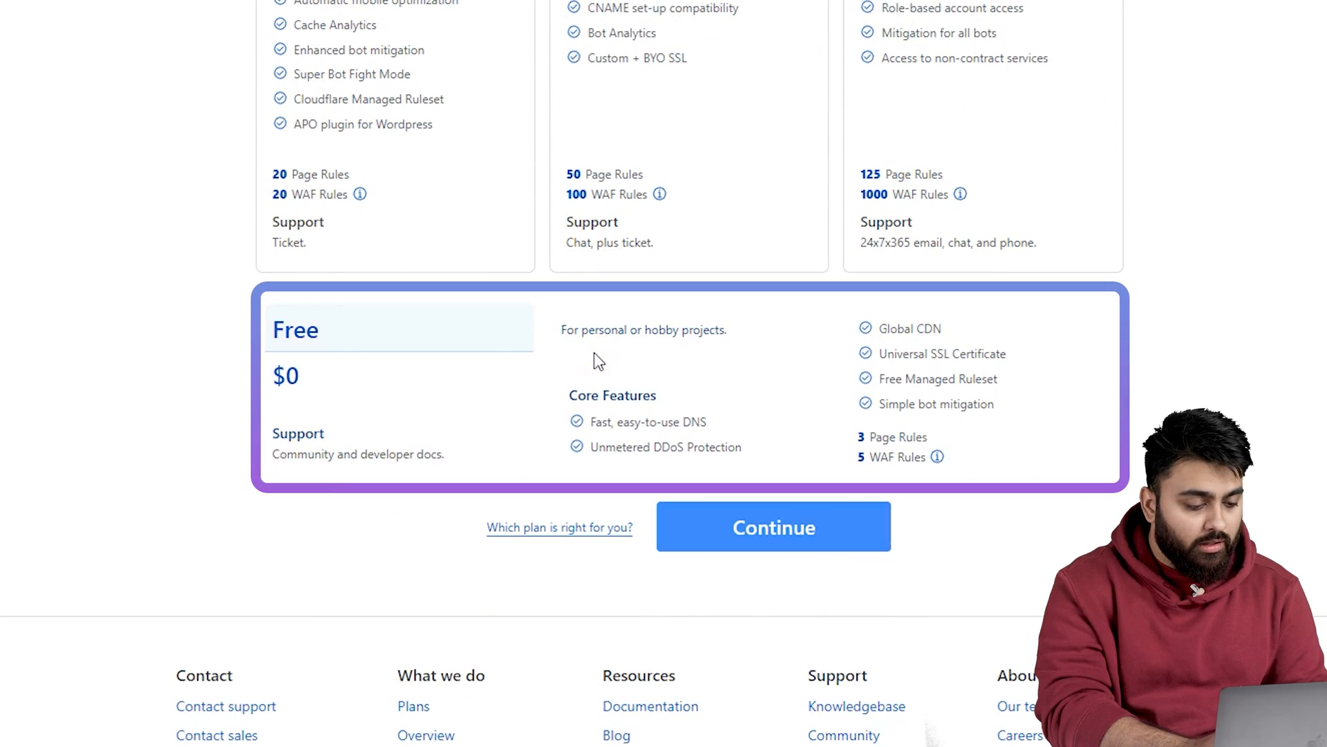
pyautogui.click(772, 525)
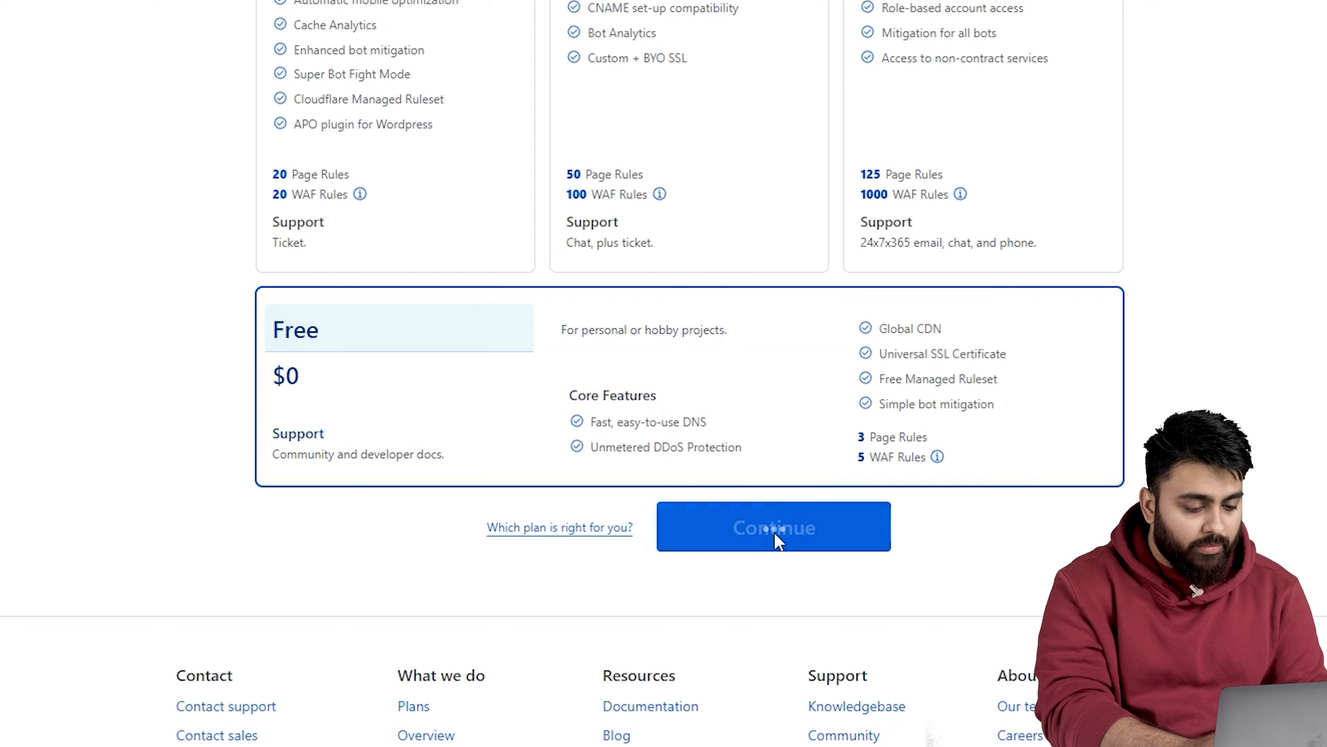
pyautogui.click(771, 525)
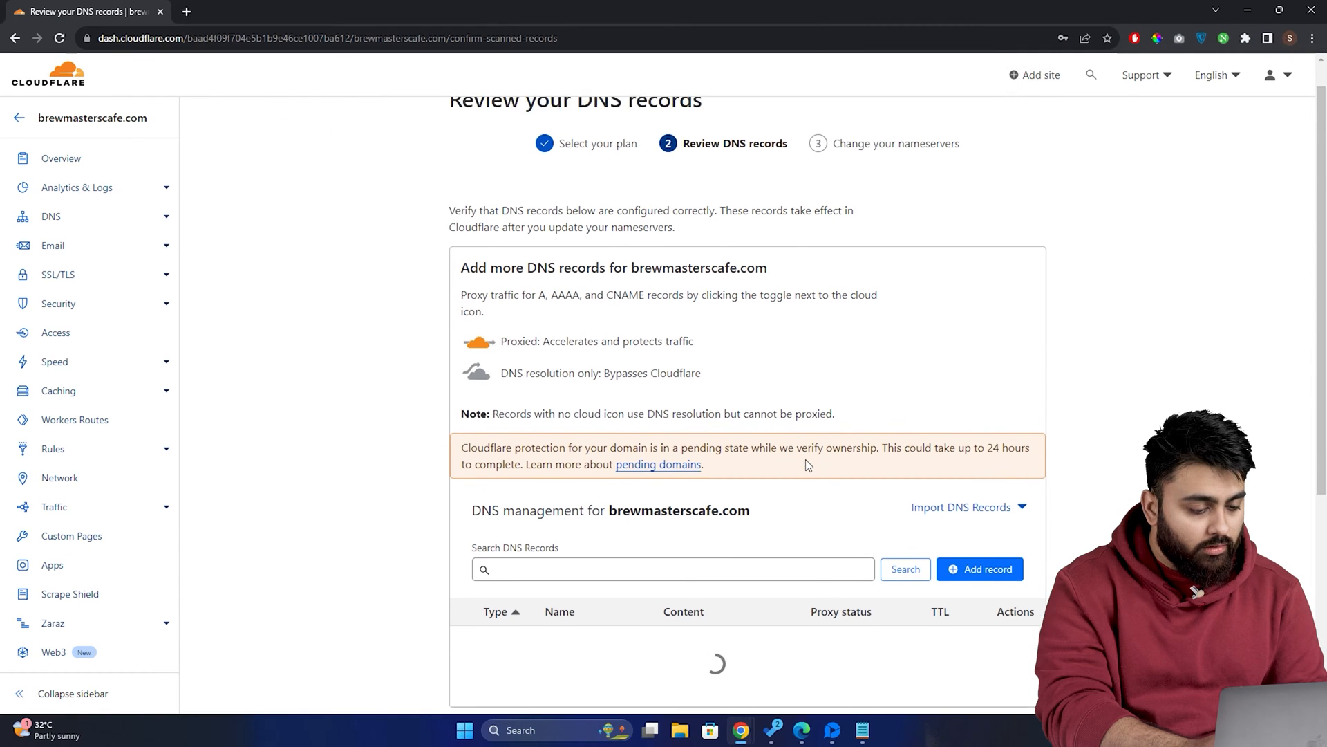
# Accept the scanned DNS records for brewmasterscafe.com and reach the nameserver-change instructions.
pyautogui.scroll(-3)
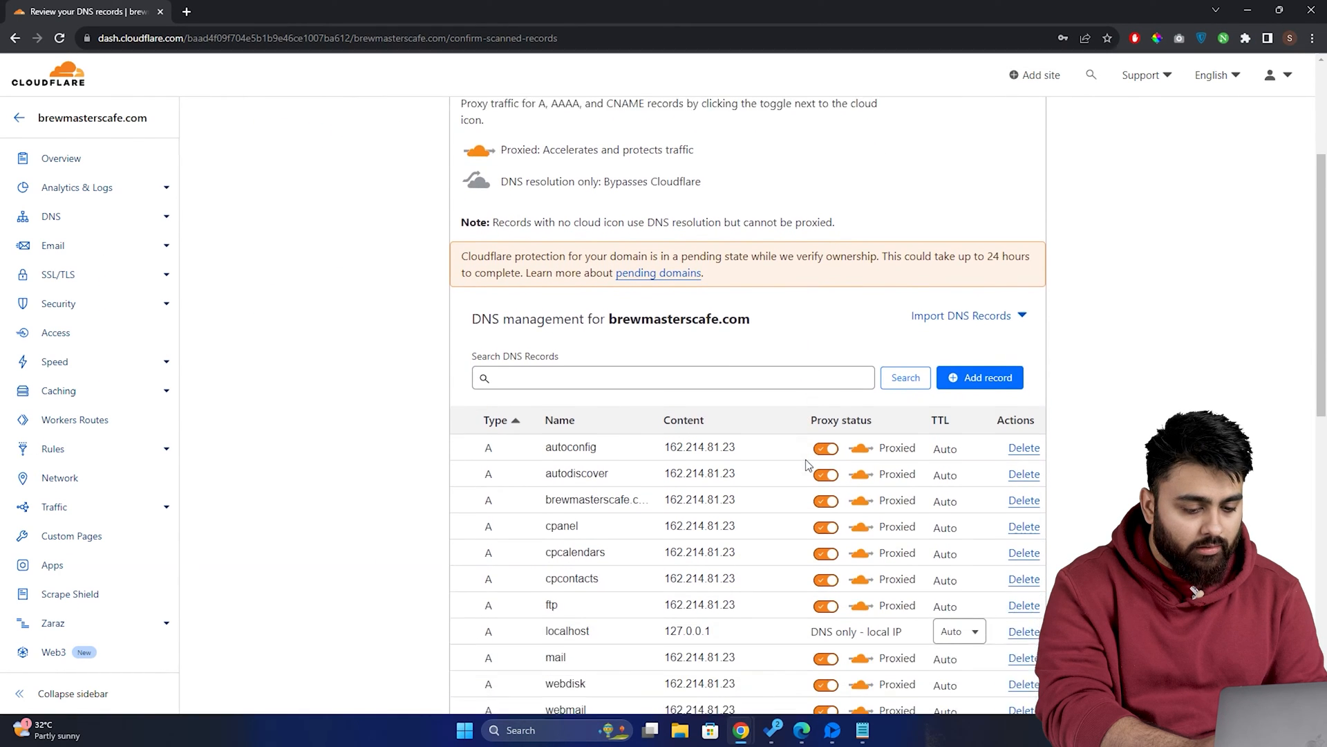
pyautogui.scroll(-3)
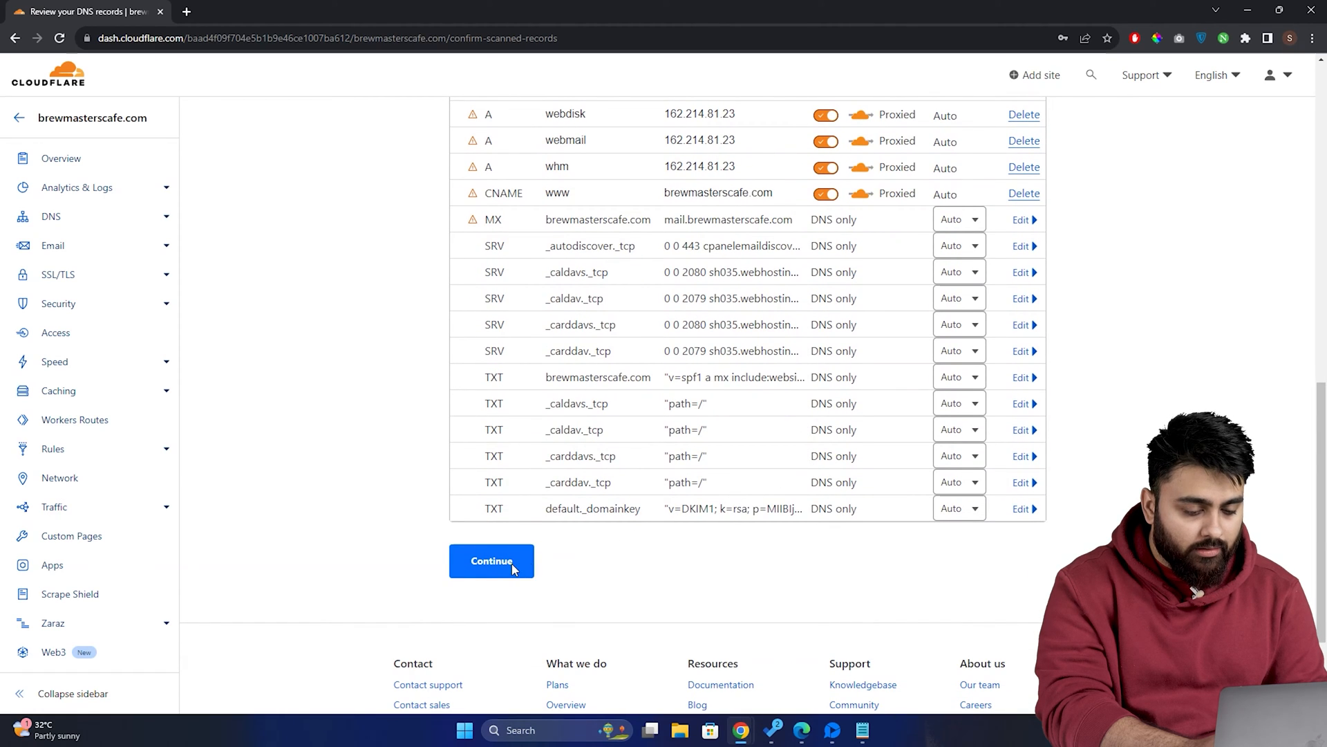
pyautogui.click(491, 560)
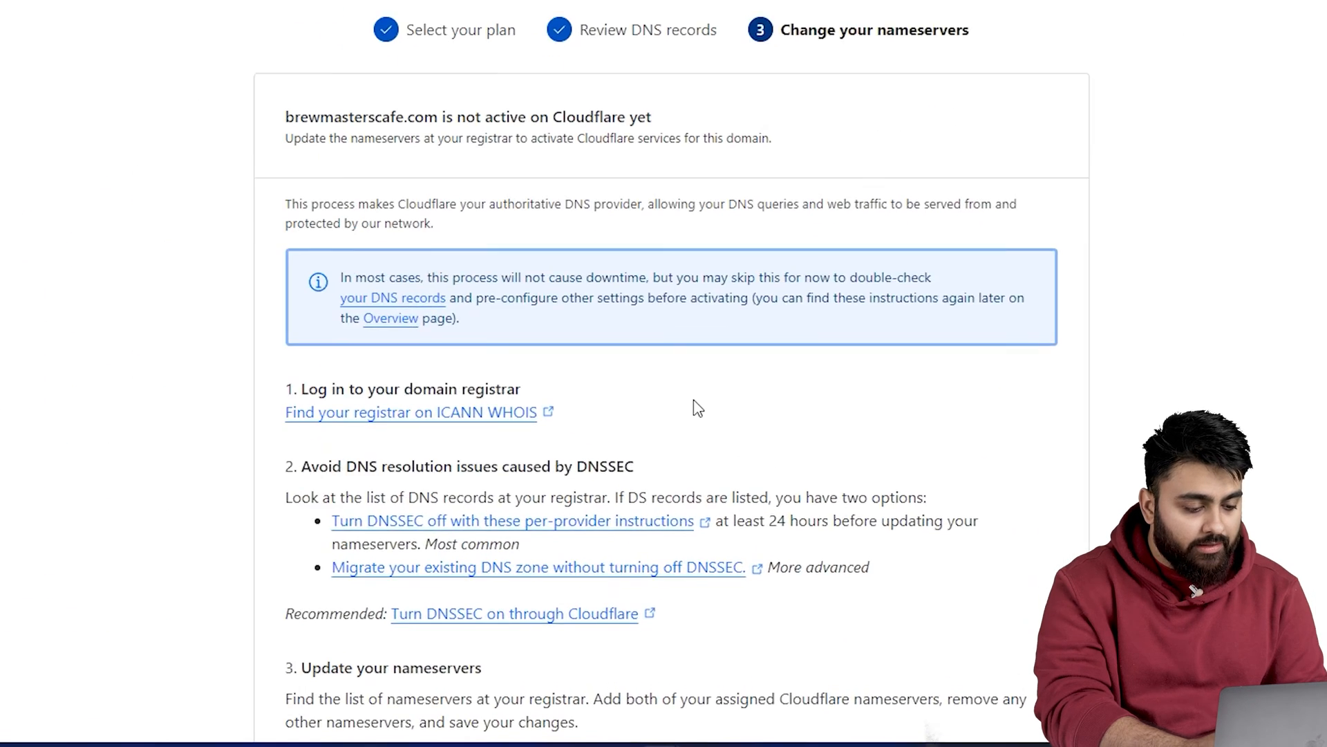
pyautogui.scroll(-3)
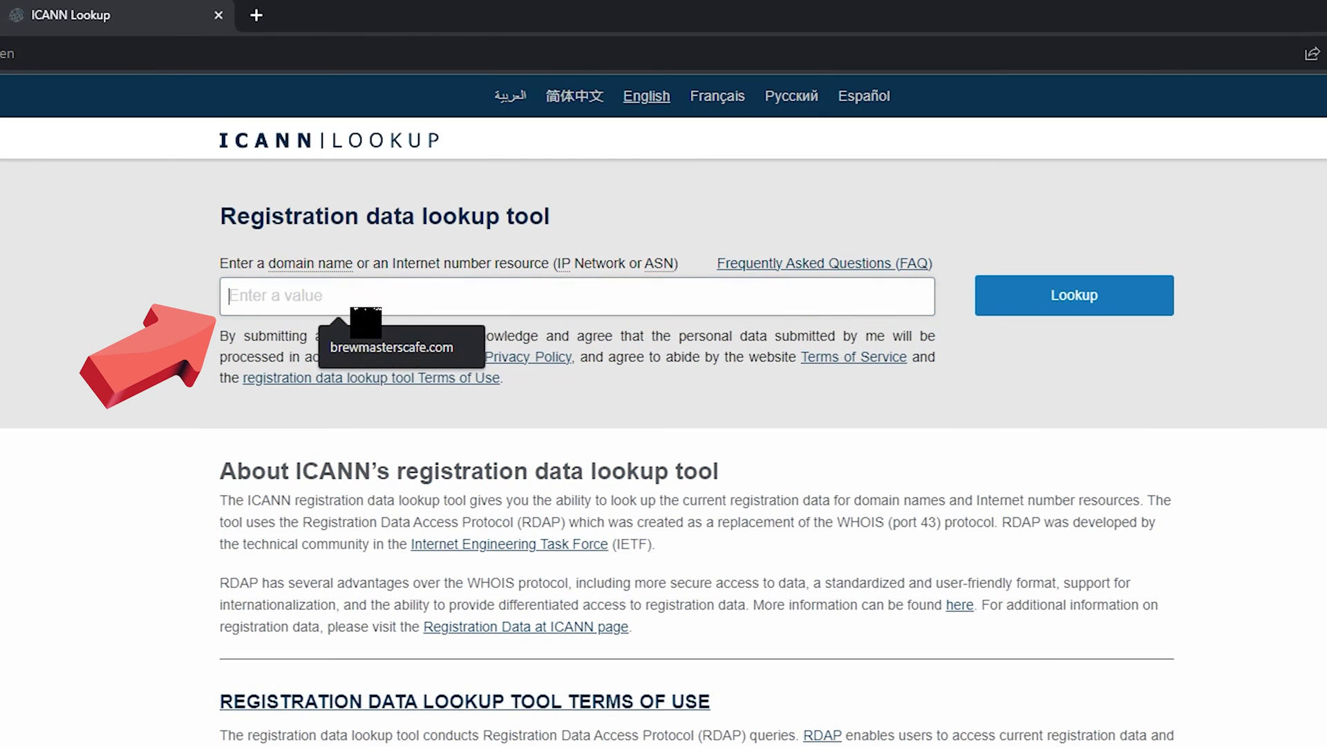
# Look up brewmasterscafe.com in ICANN Lookup and view its BLUEHOST.IN nameservers.
pyautogui.click(1073, 294)
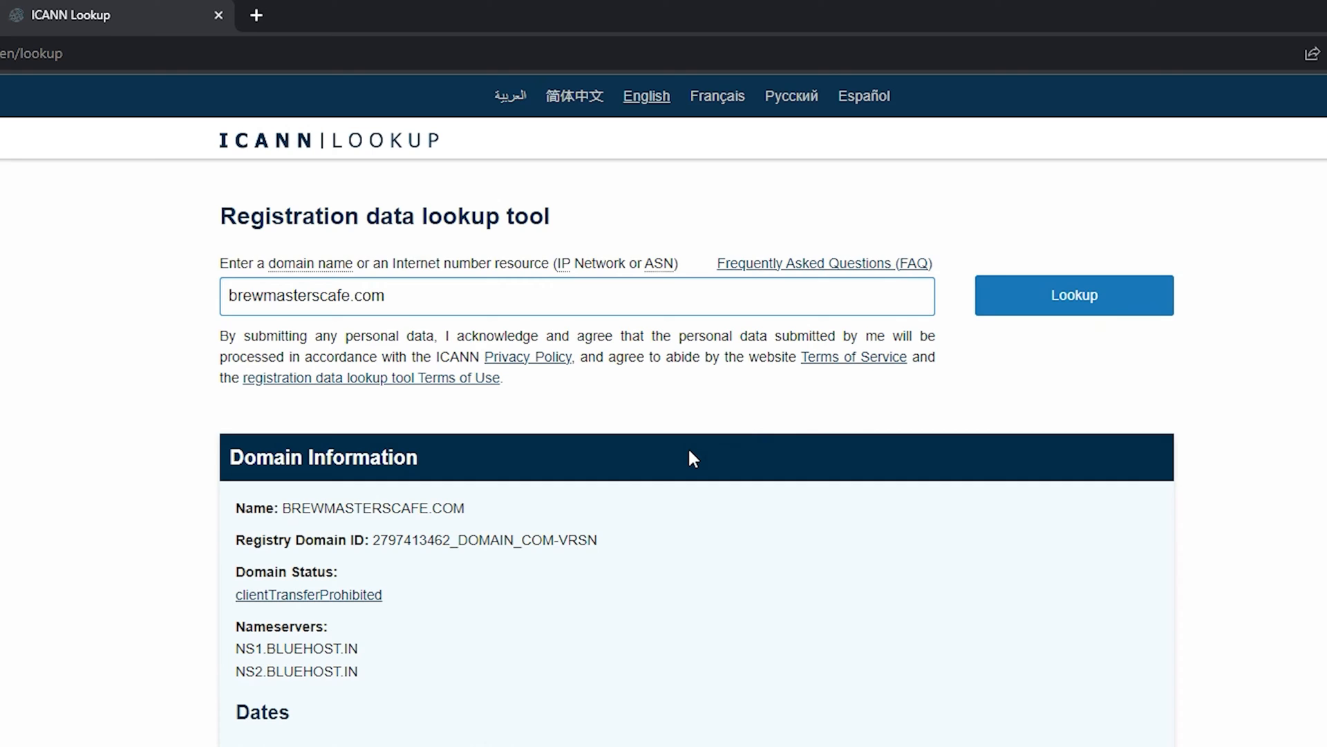
pyautogui.scroll(-3)
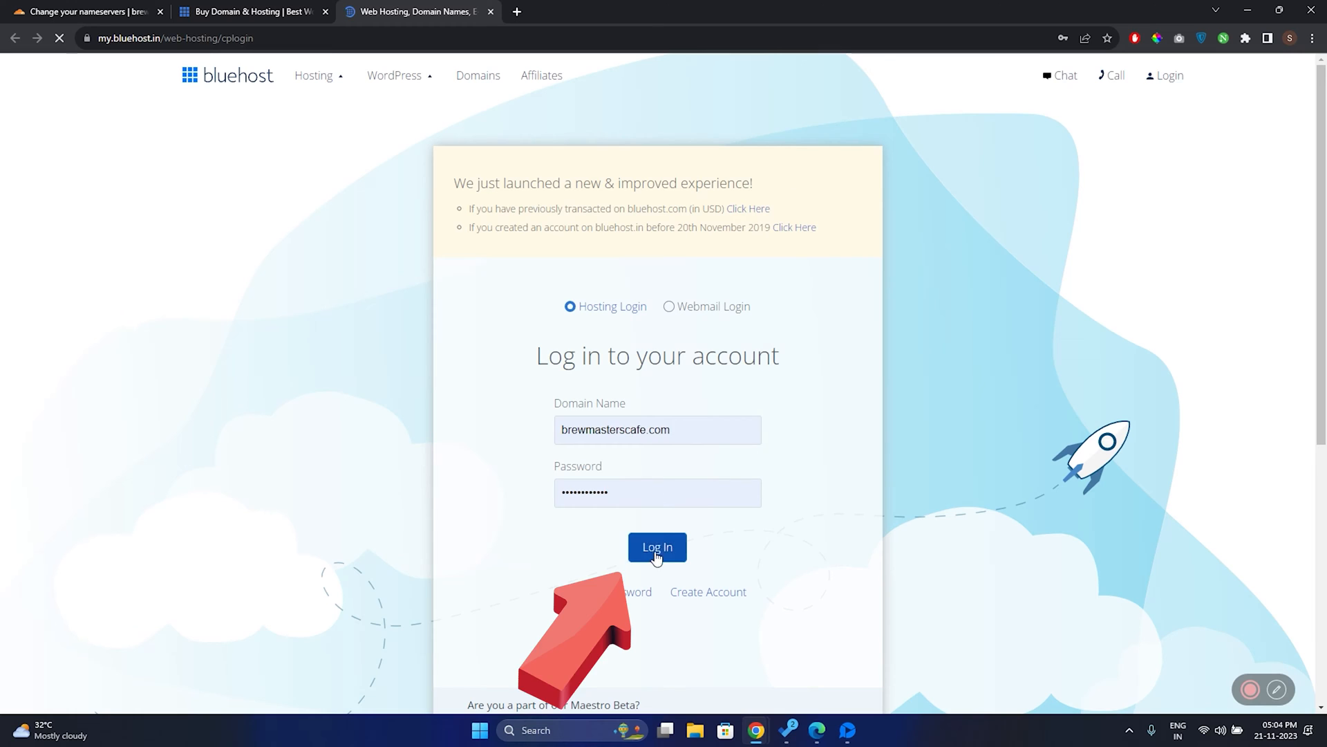
# Sign in to Bluehost and bring up the DNS settings for brewmasterscafe.com.
pyautogui.click(656, 548)
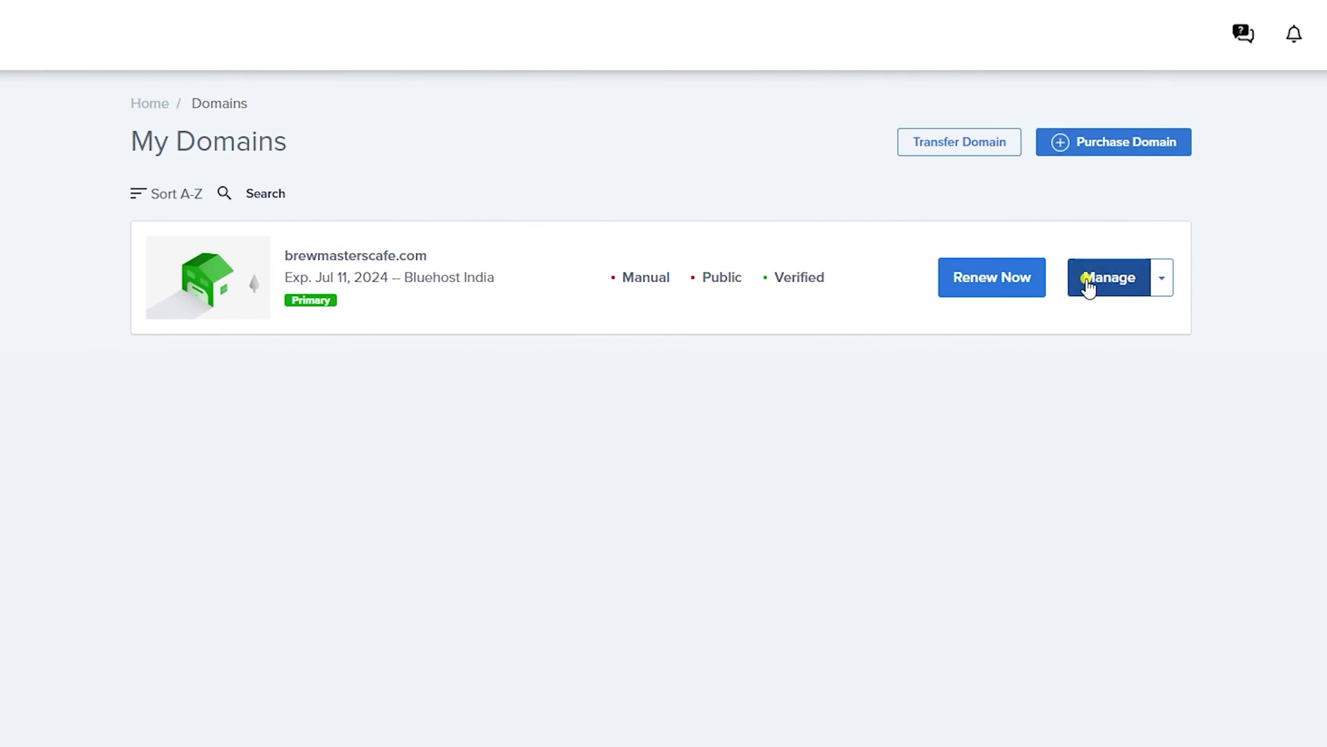
pyautogui.click(1110, 277)
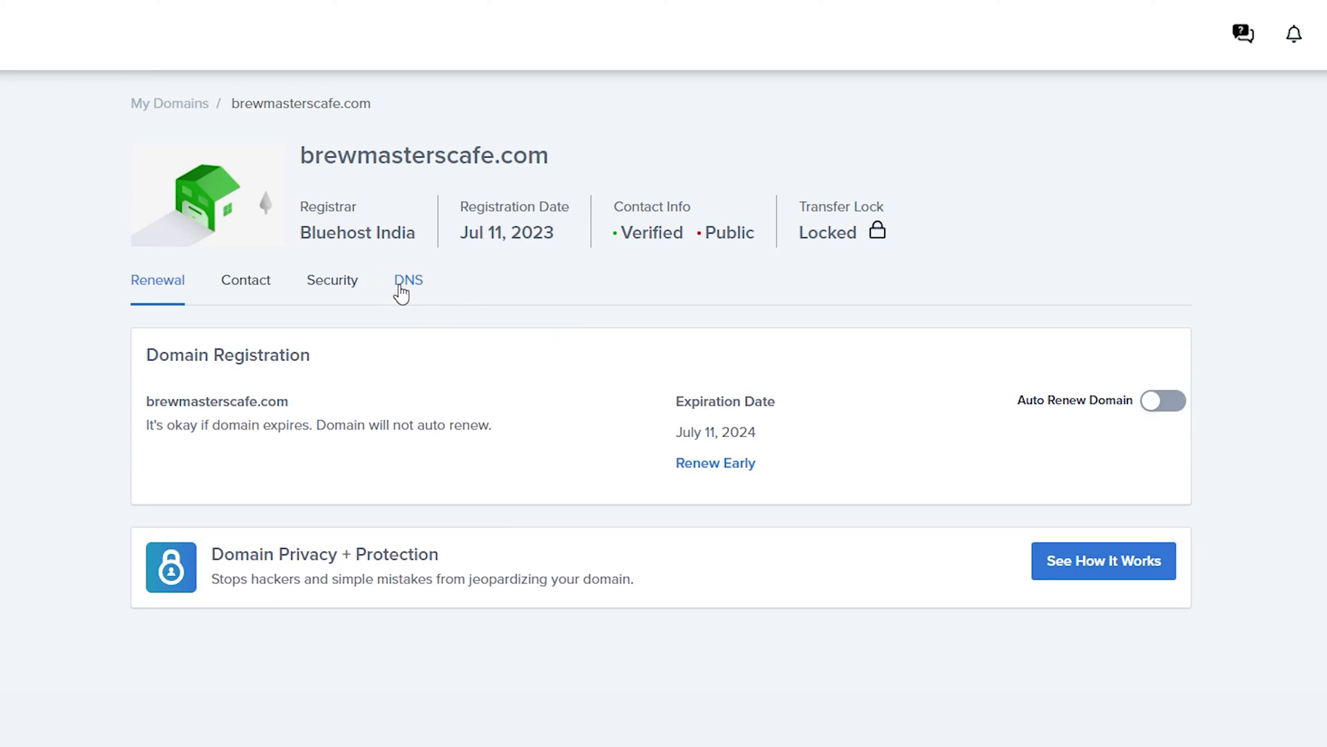
pyautogui.click(410, 281)
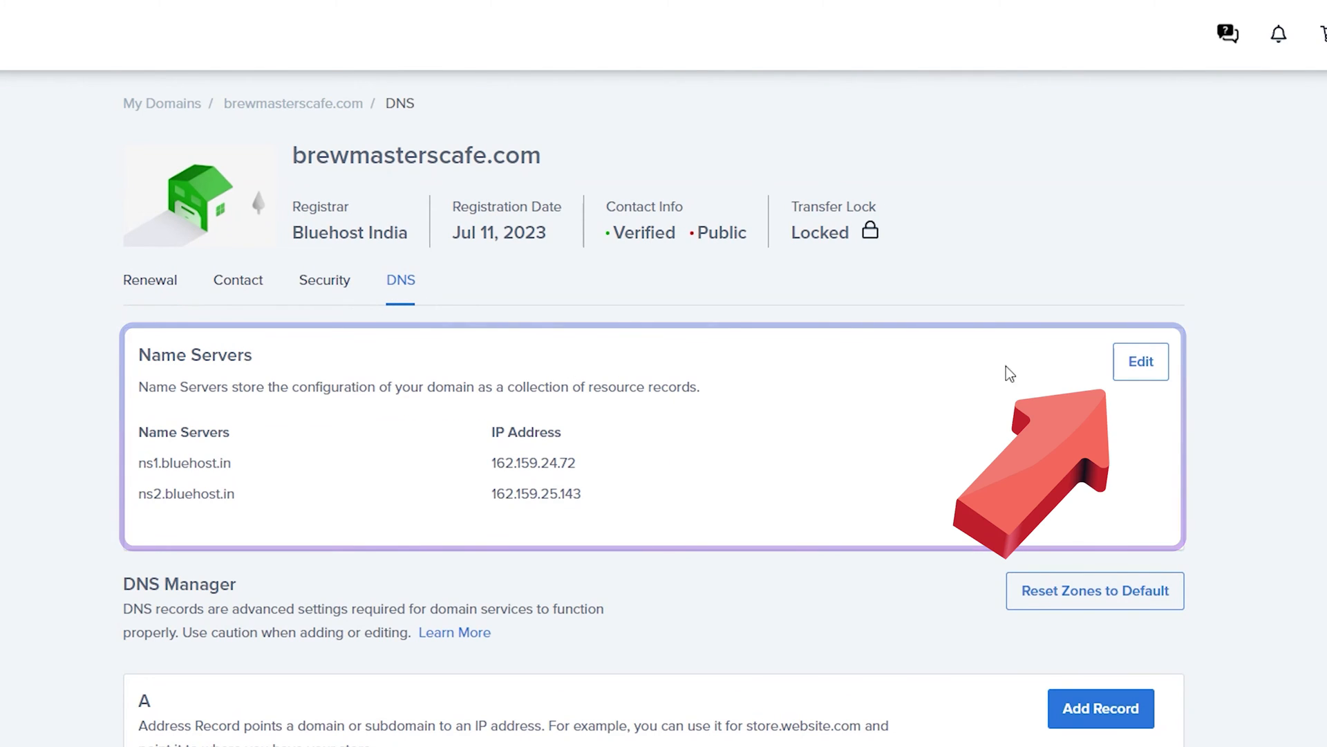
# Switch the domain's name servers to Custom and confirm the email-interruption warning.
pyautogui.click(1139, 361)
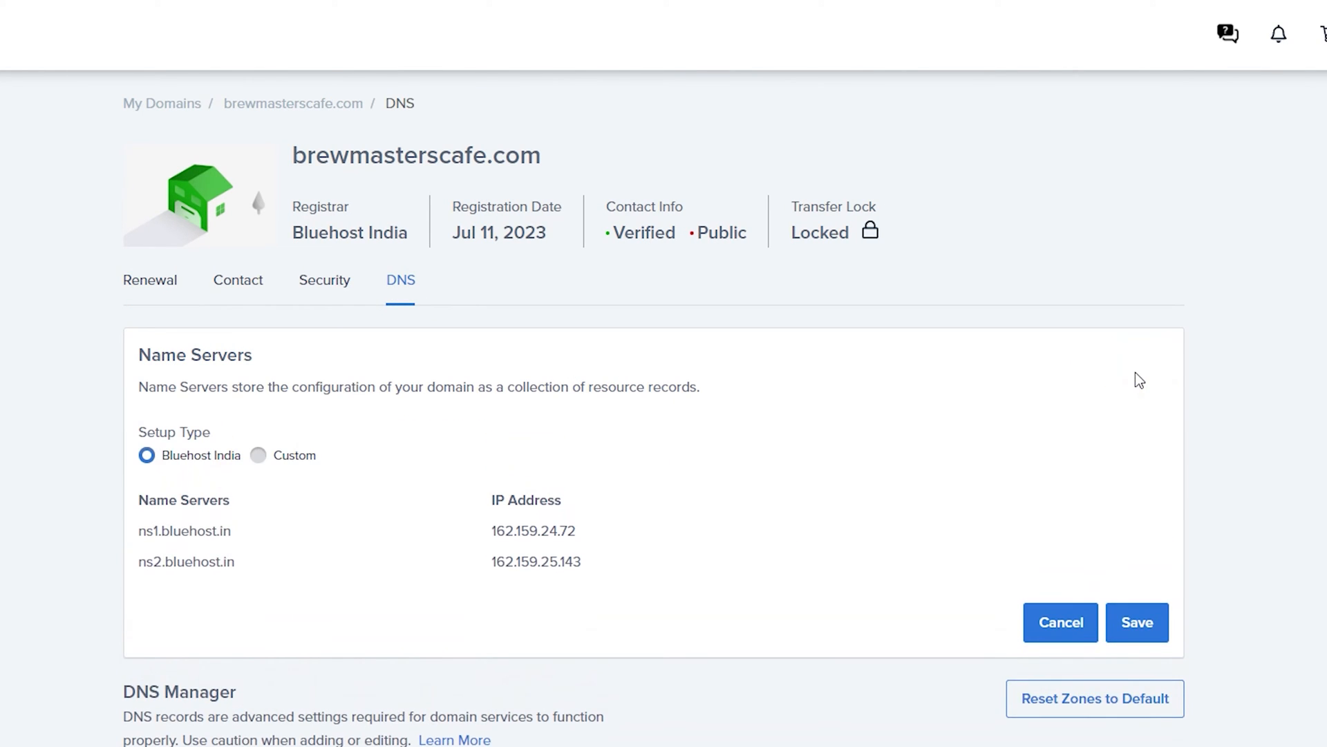
pyautogui.click(1136, 622)
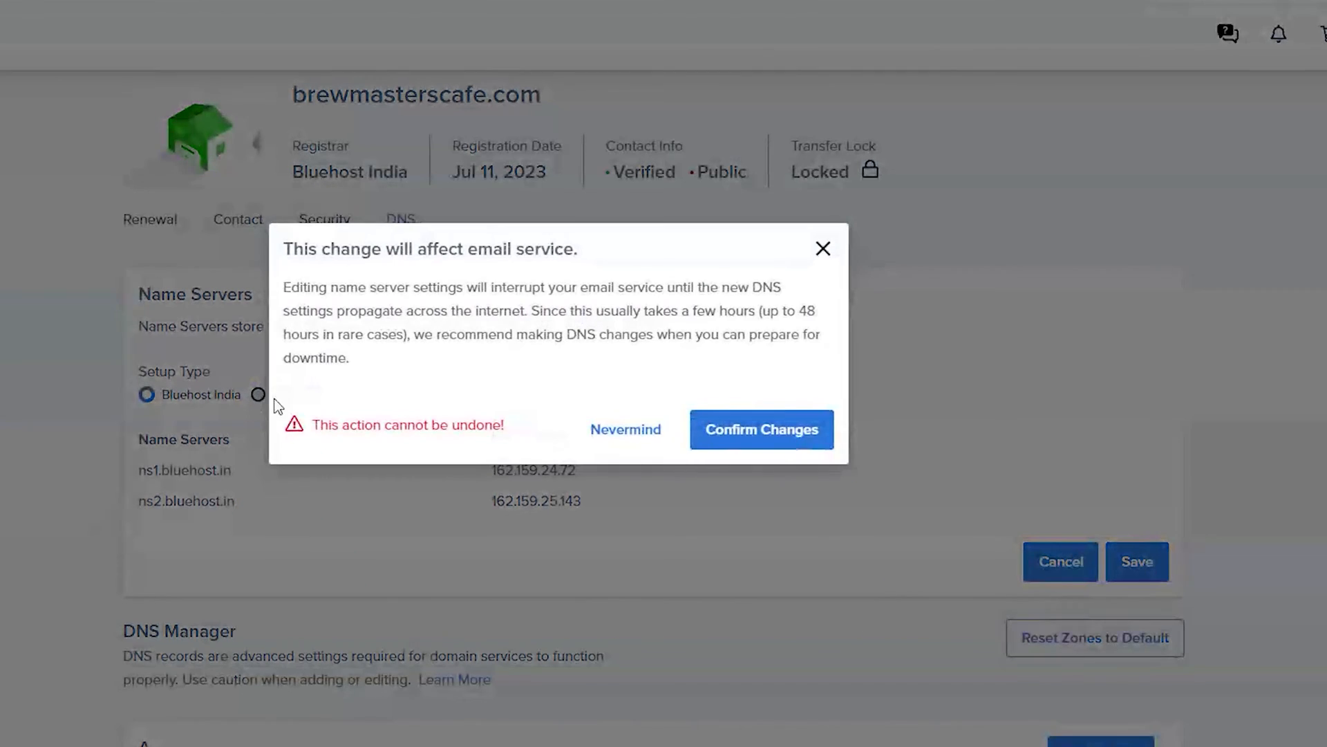
pyautogui.click(759, 429)
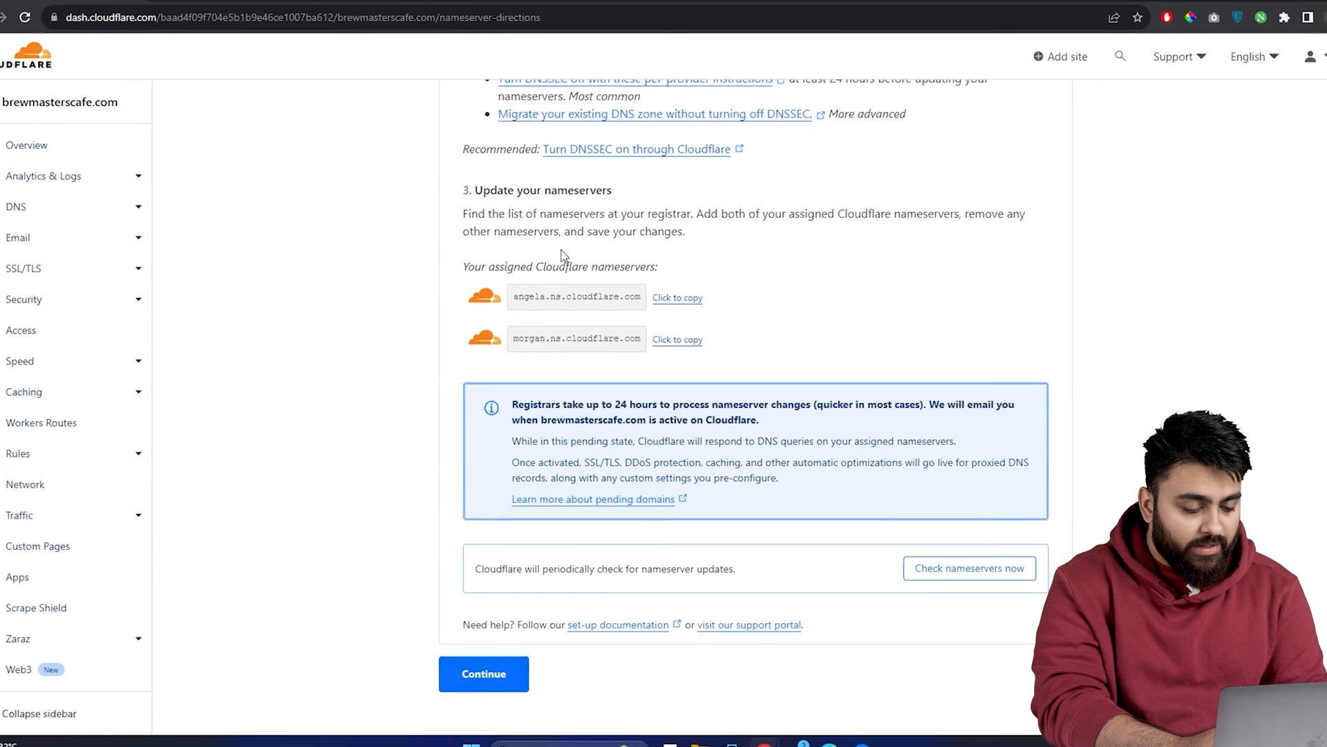
# Copy Cloudflare's assigned nameservers and finish the nameserver setup to reach the domain overview.
pyautogui.click(677, 298)
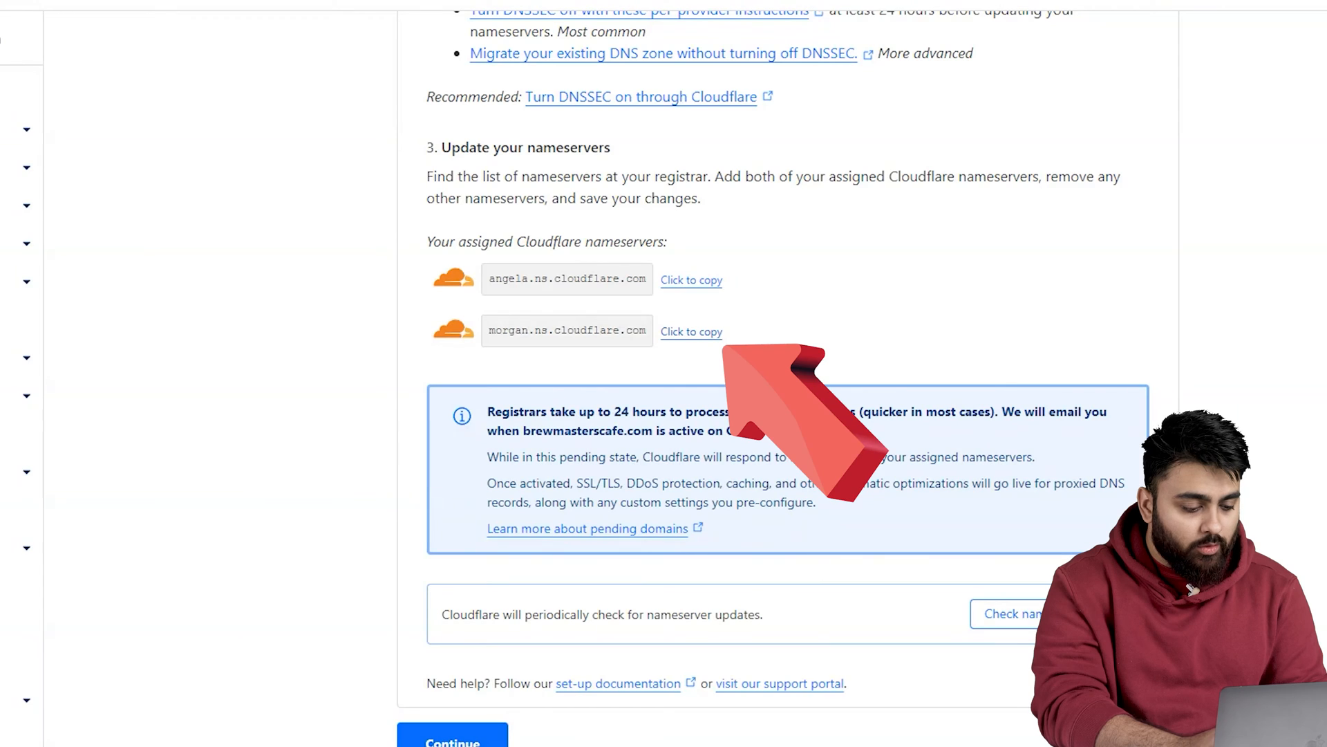
pyautogui.click(691, 331)
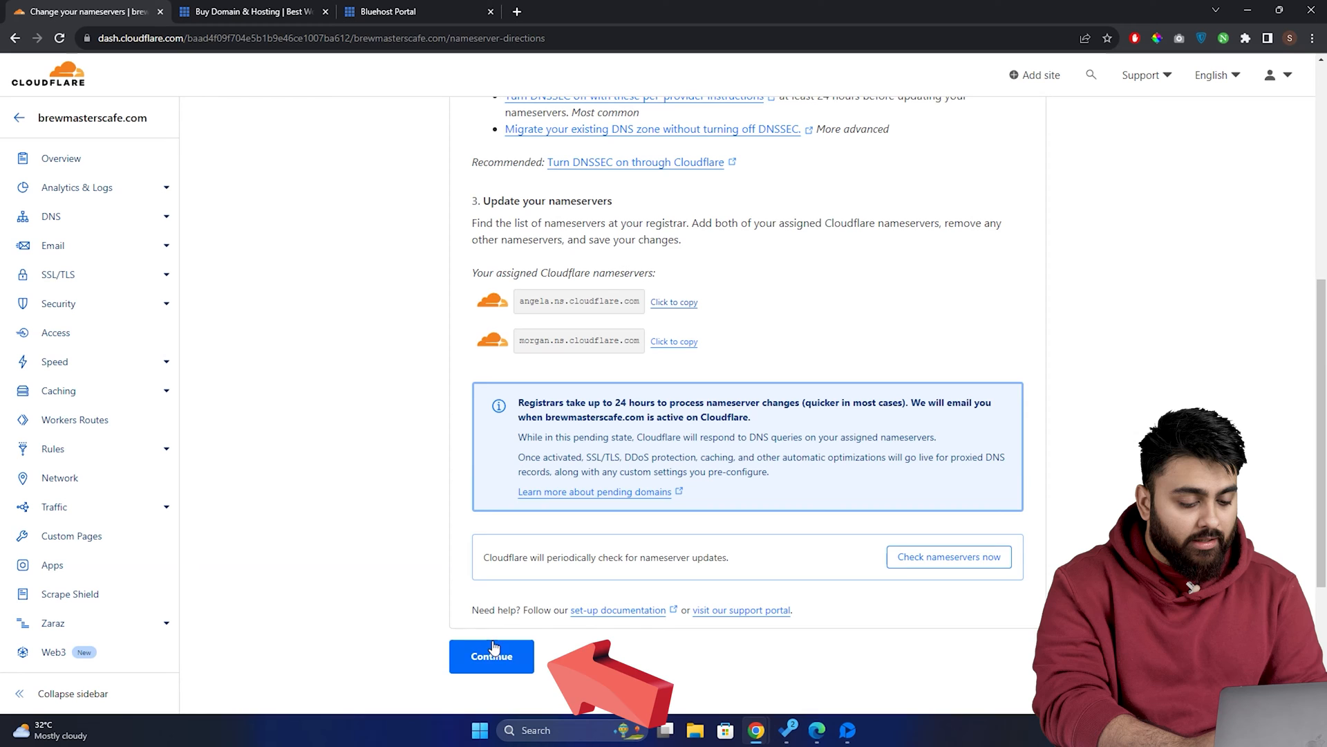
pyautogui.click(491, 656)
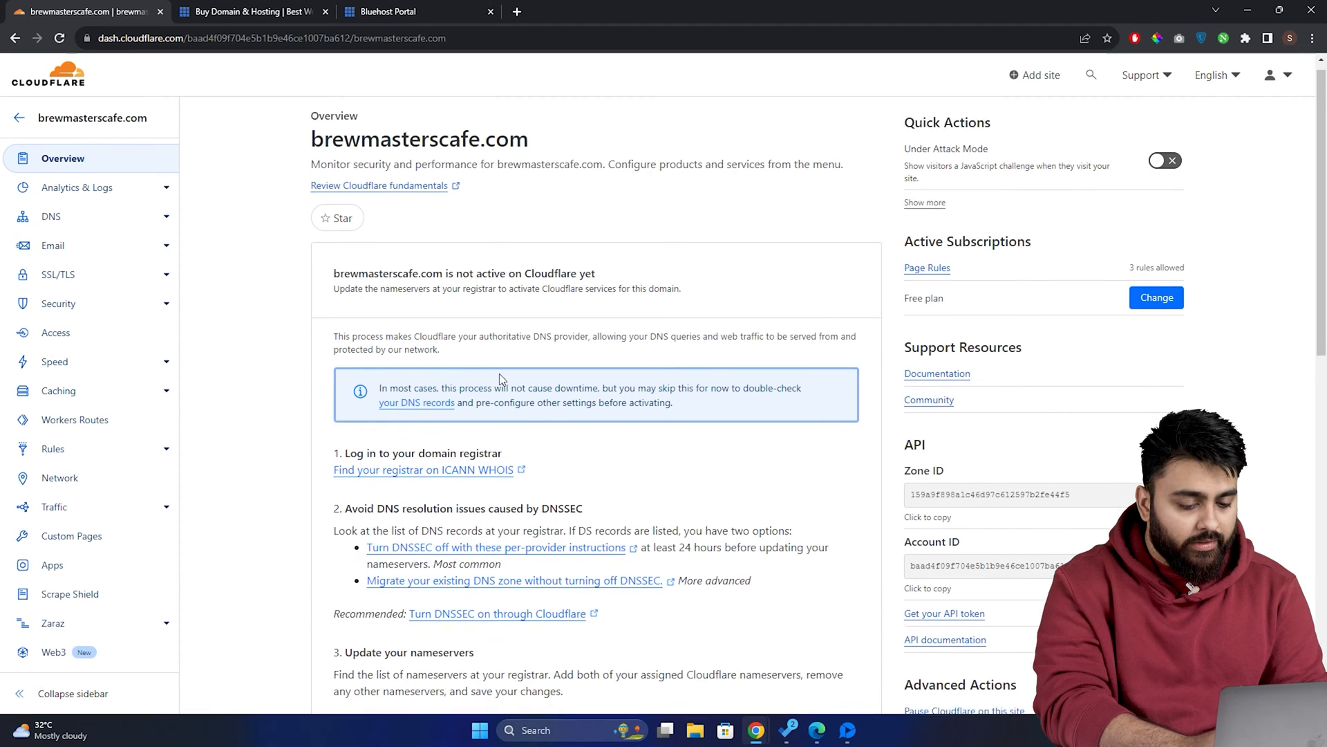
# Have Cloudflare check brewmasterscafe.com's nameservers now from the Overview page.
pyautogui.scroll(-3)
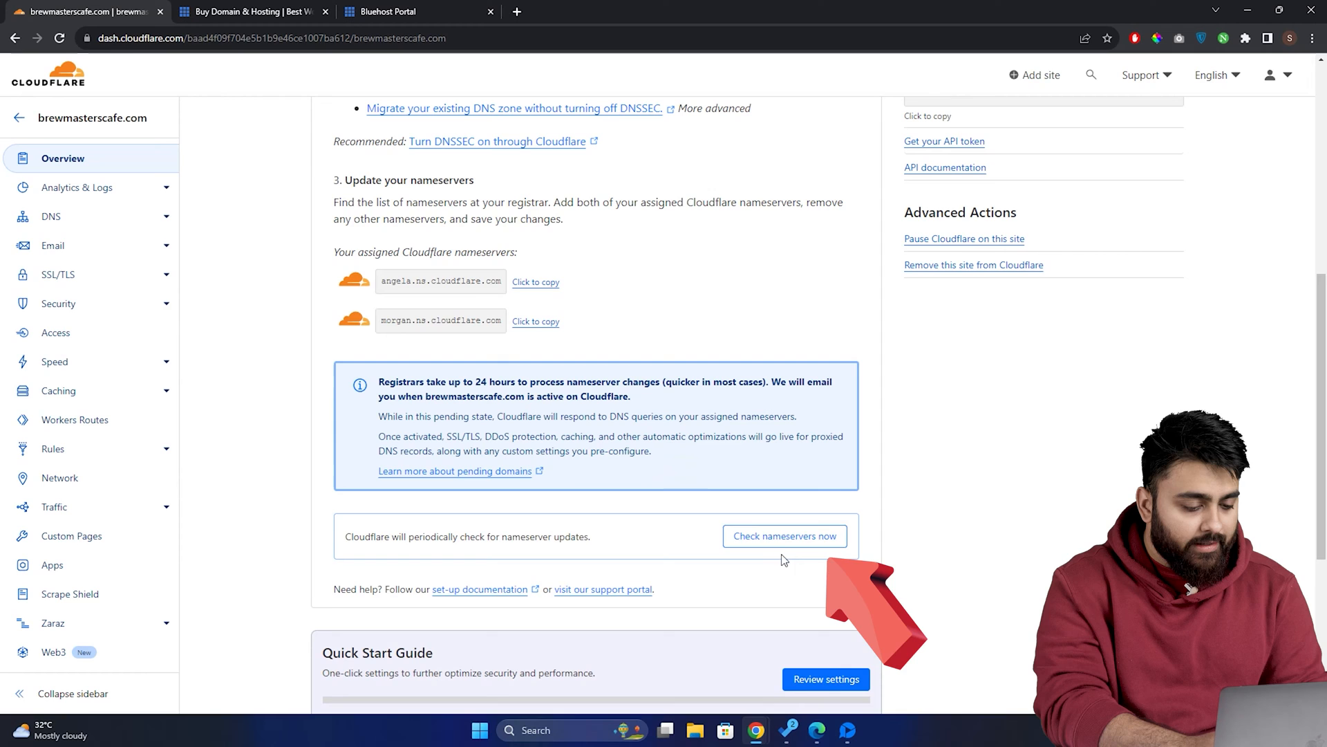
pyautogui.click(785, 537)
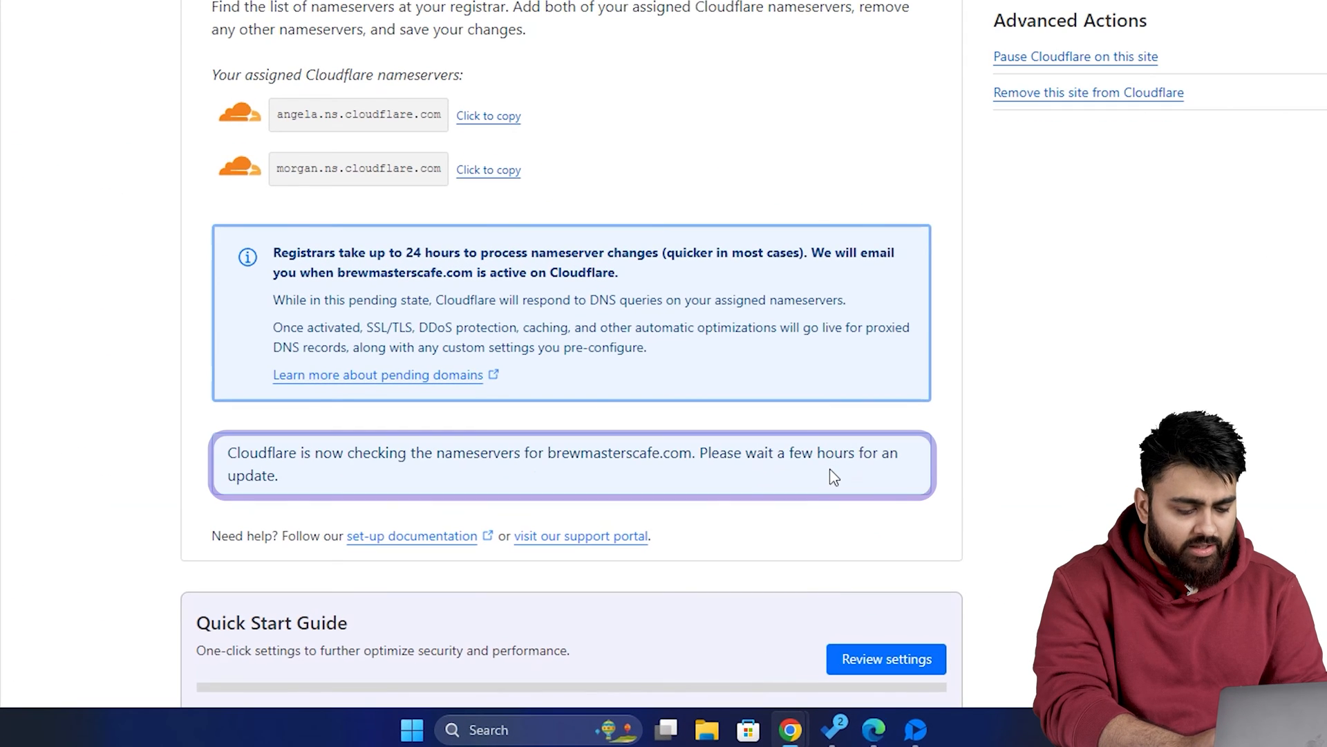
pyautogui.moveTo(557, 484)
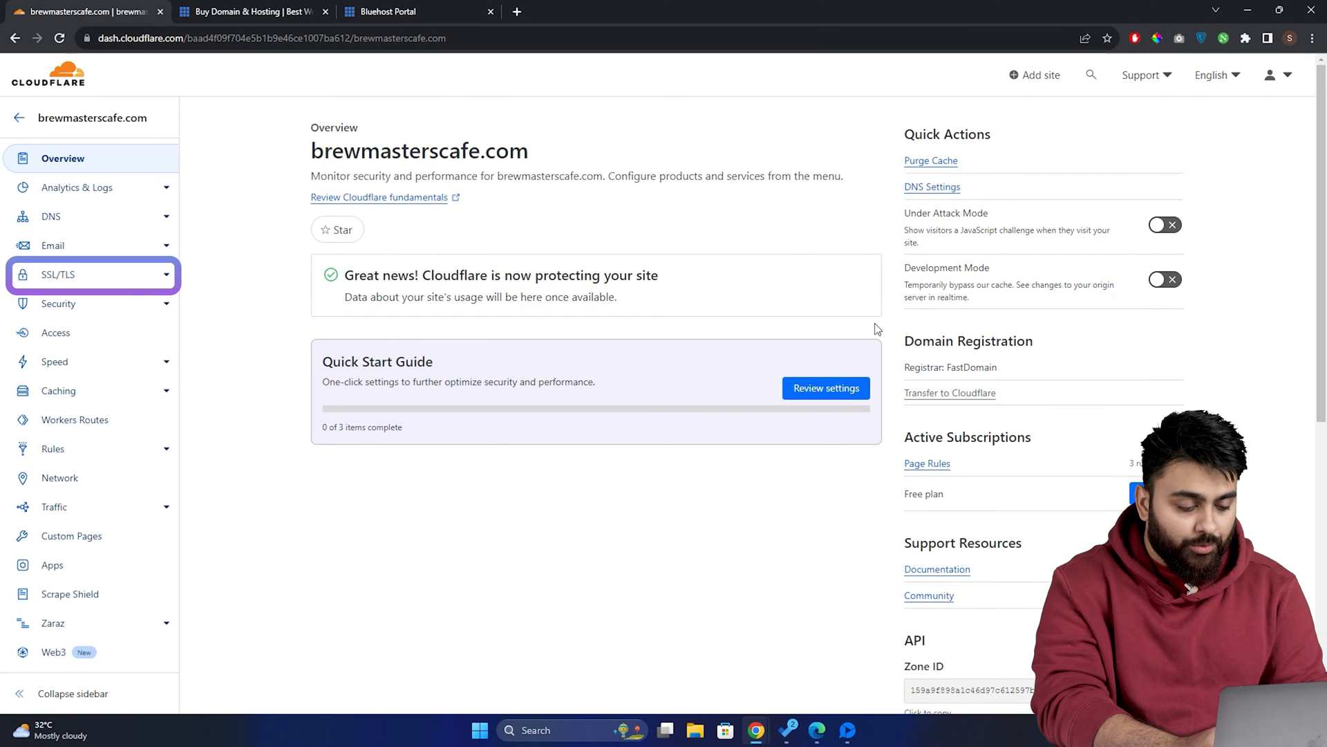
# Enable Always Use HTTPS under SSL/TLS Edge Certificates for brewmasterscafe.com.
pyautogui.click(58, 274)
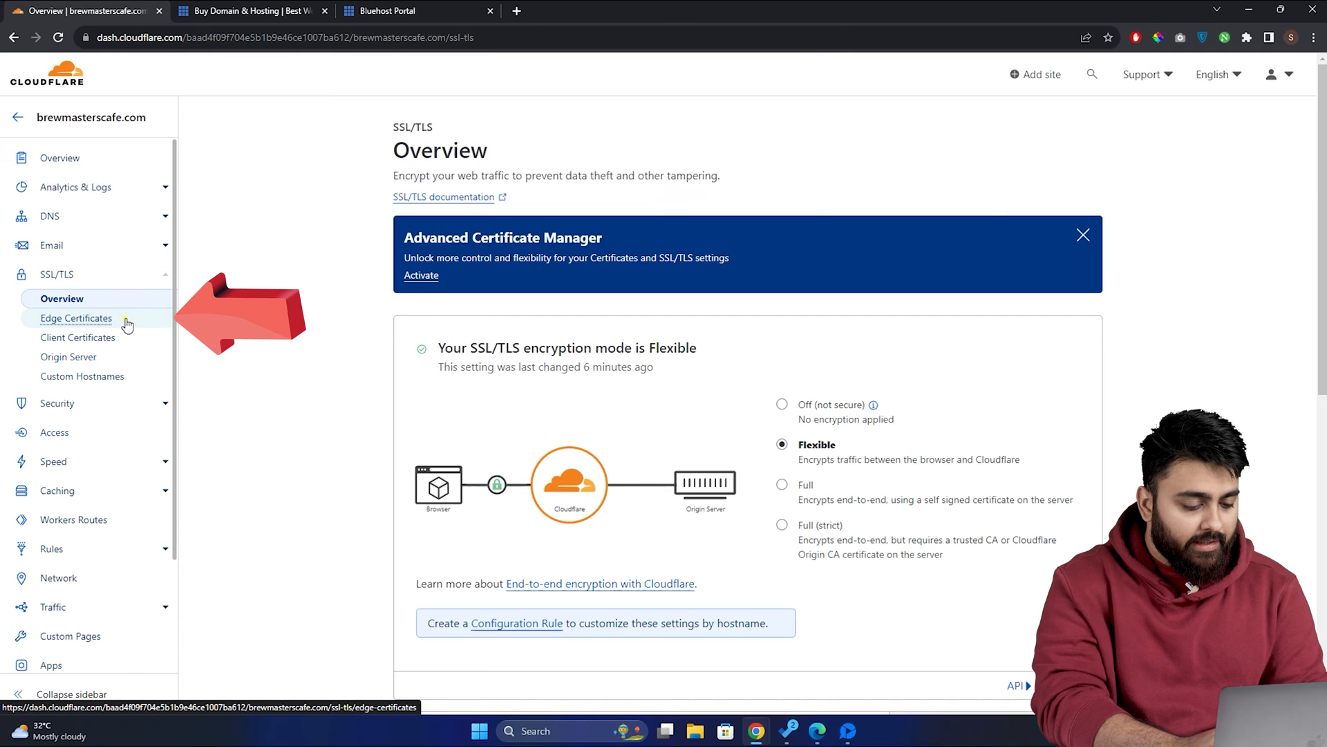
pyautogui.click(76, 318)
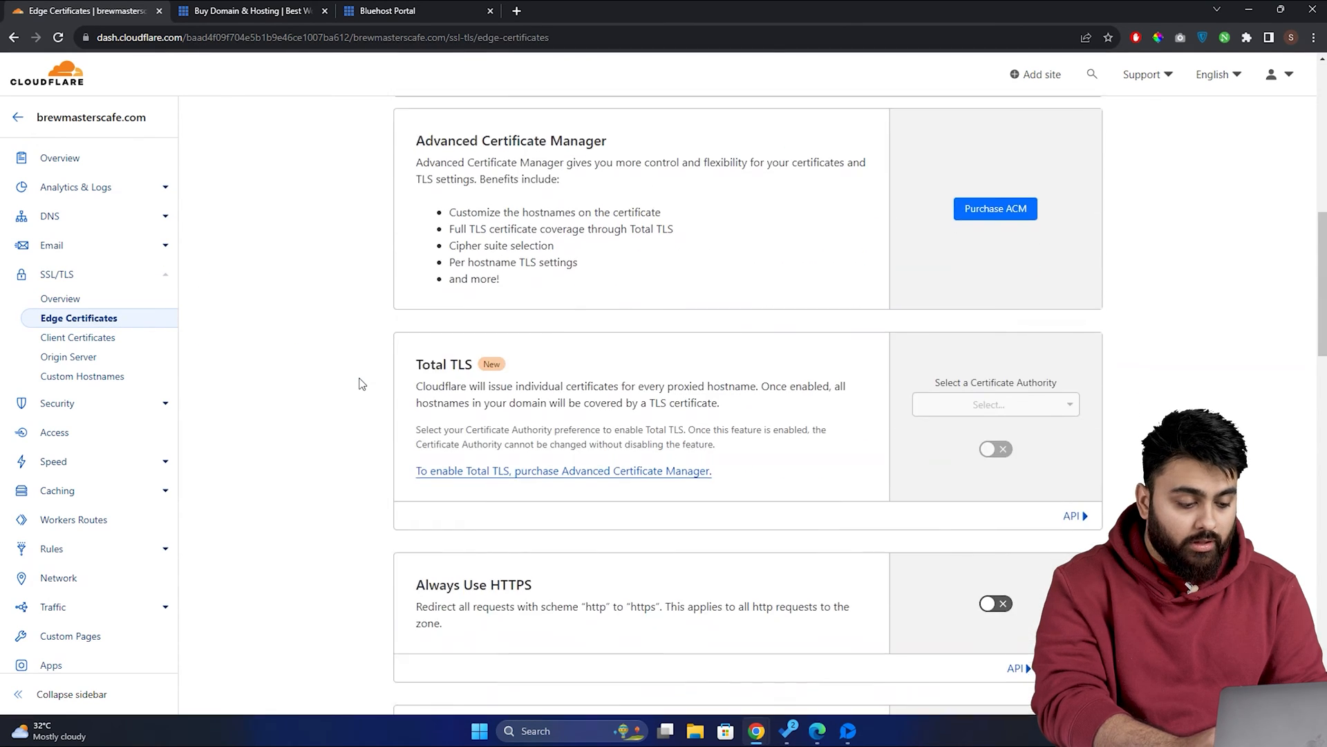
pyautogui.scroll(-3)
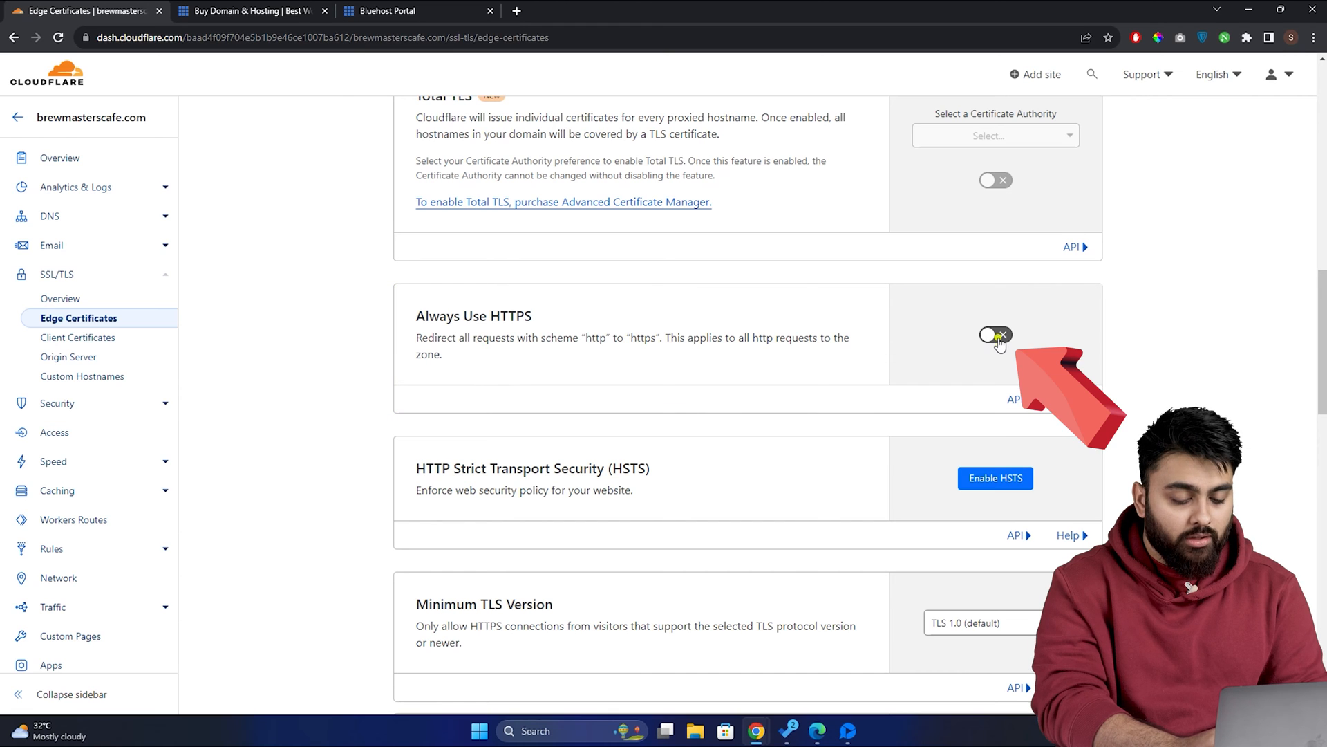
pyautogui.click(995, 335)
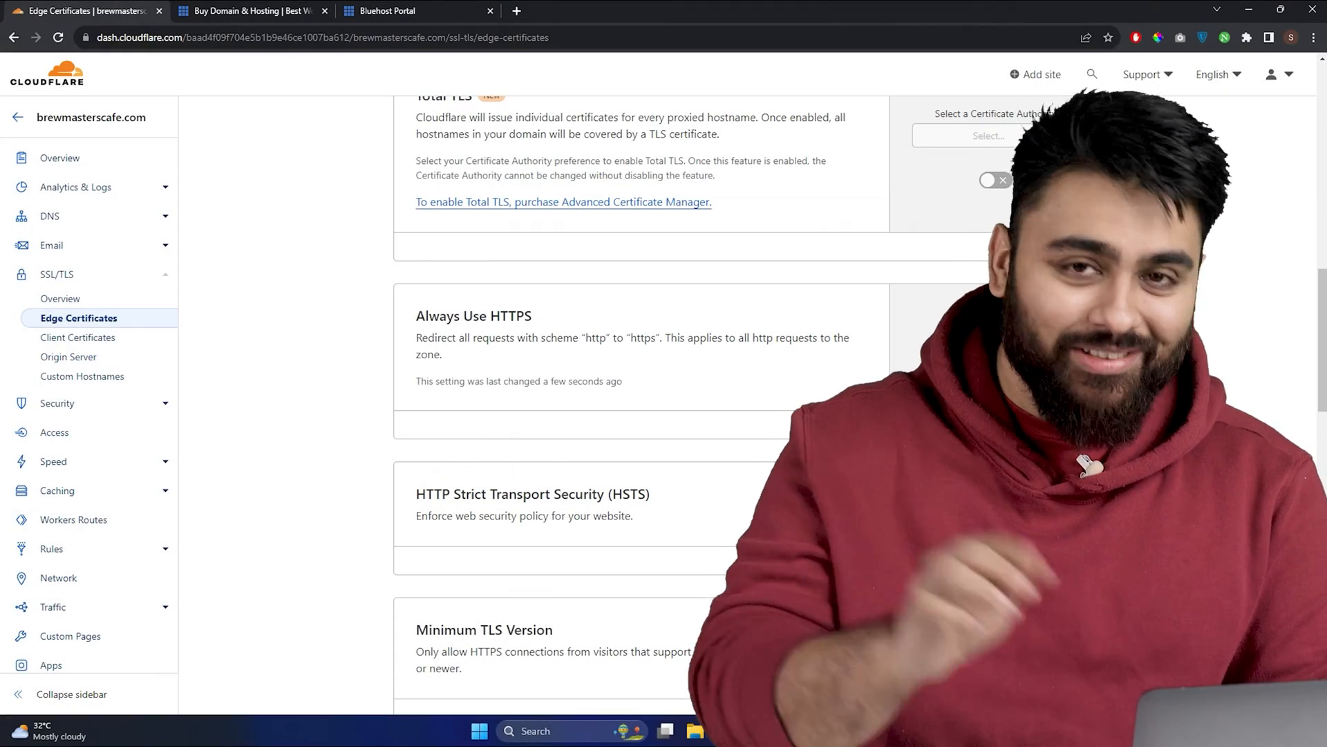
# Install and activate the Really Simple SSL plugin from the WordPress plugin directory.
pyautogui.click(996, 347)
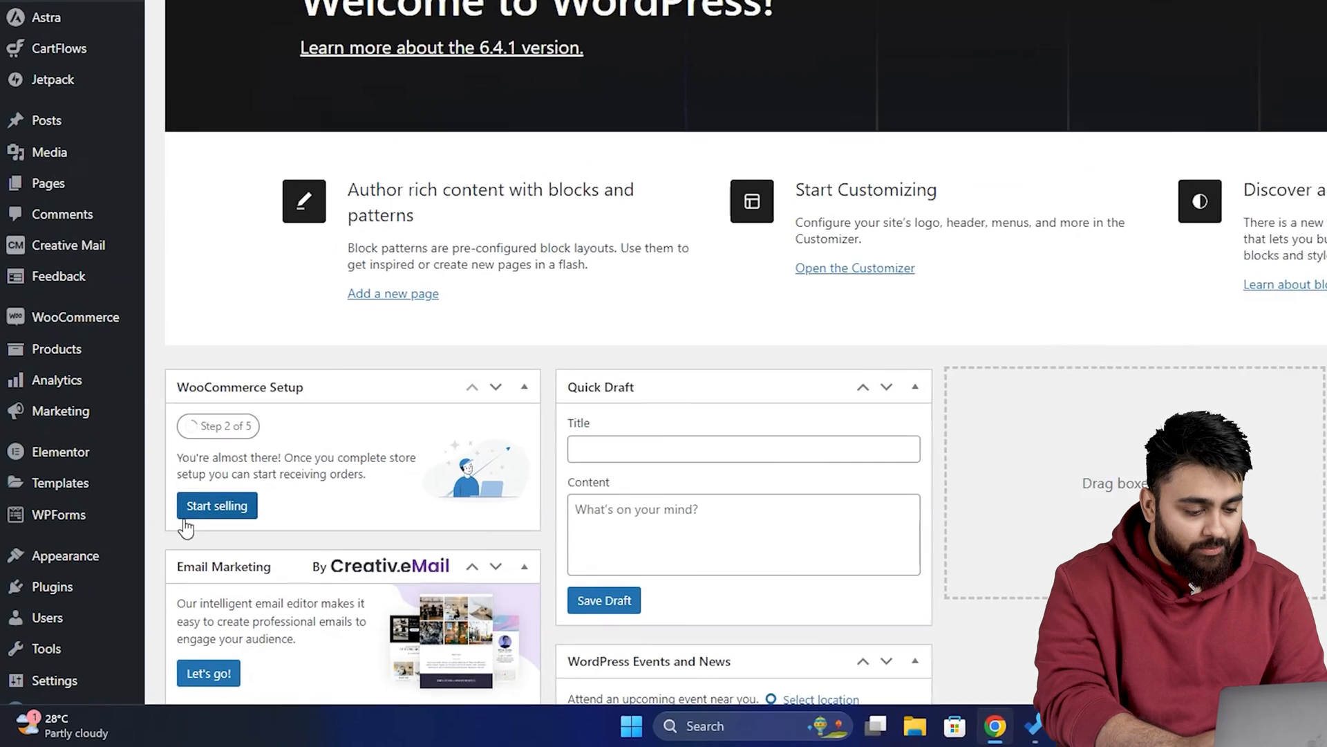
pyautogui.moveTo(58, 537)
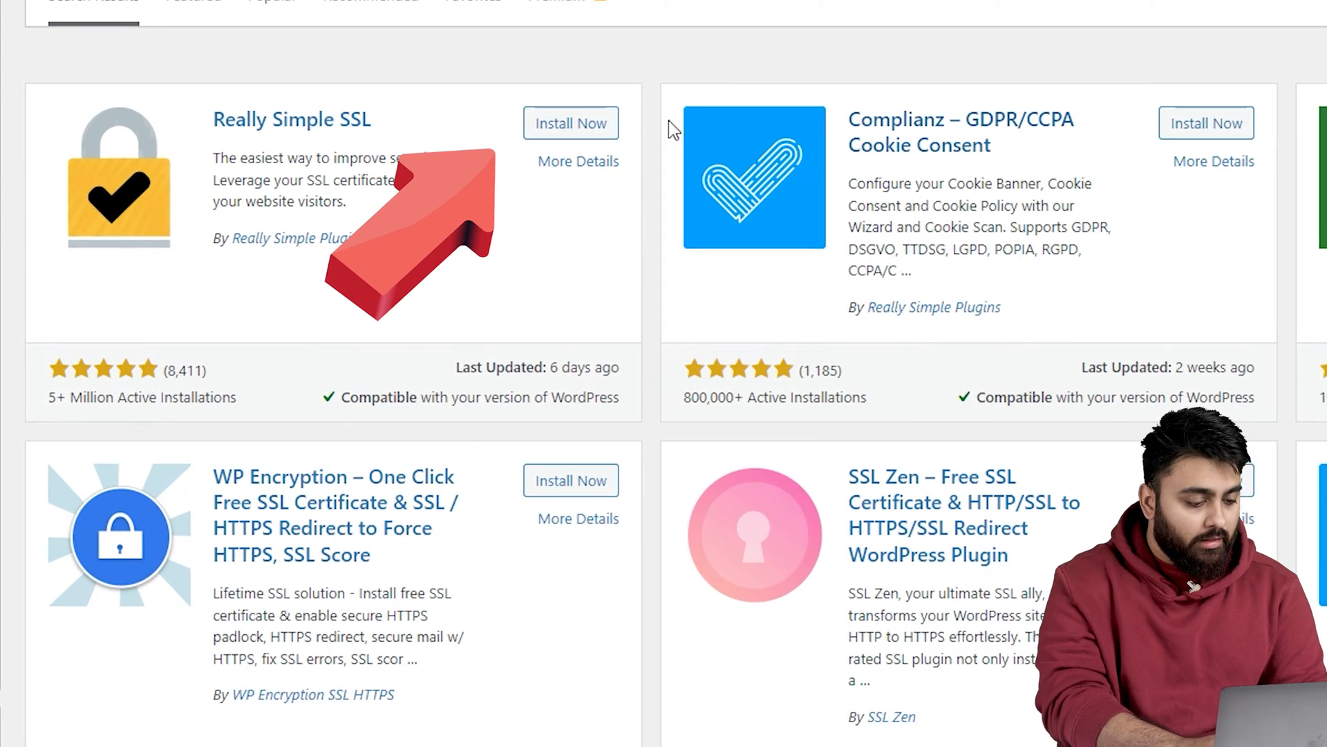
pyautogui.click(571, 123)
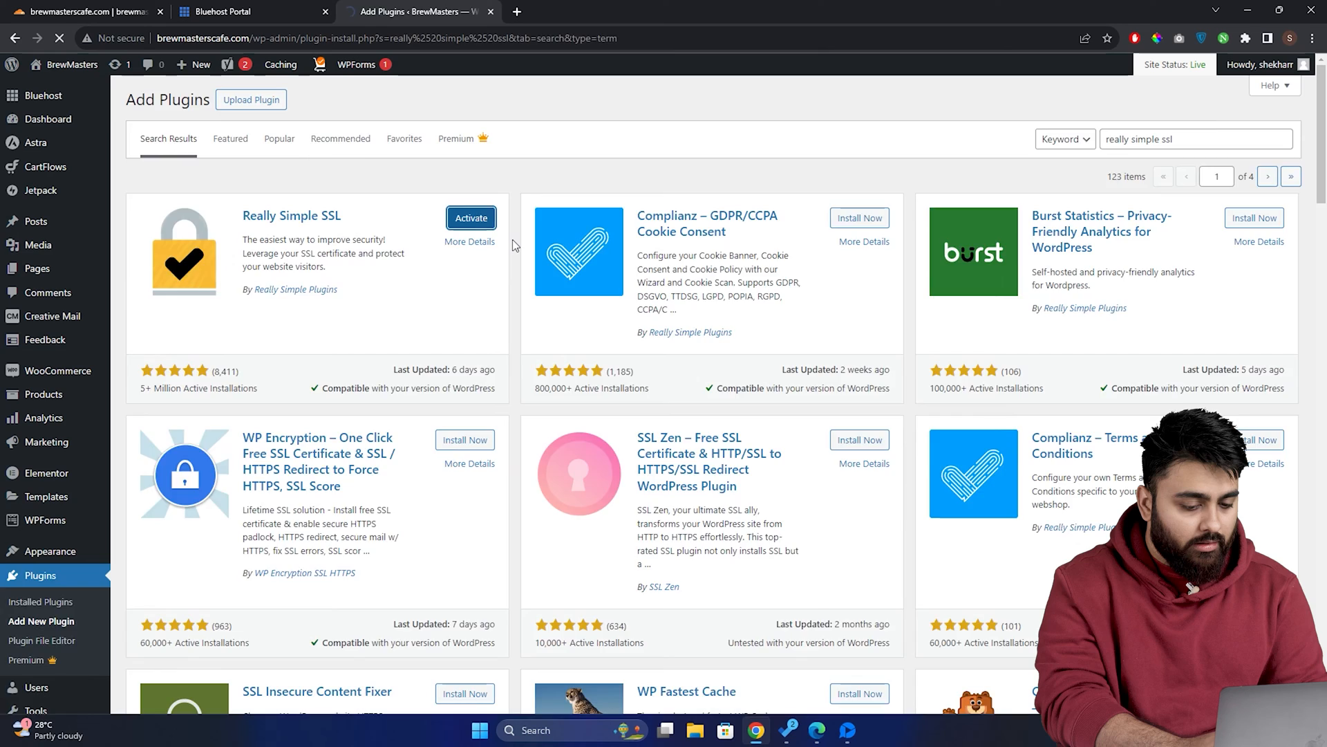
pyautogui.click(470, 218)
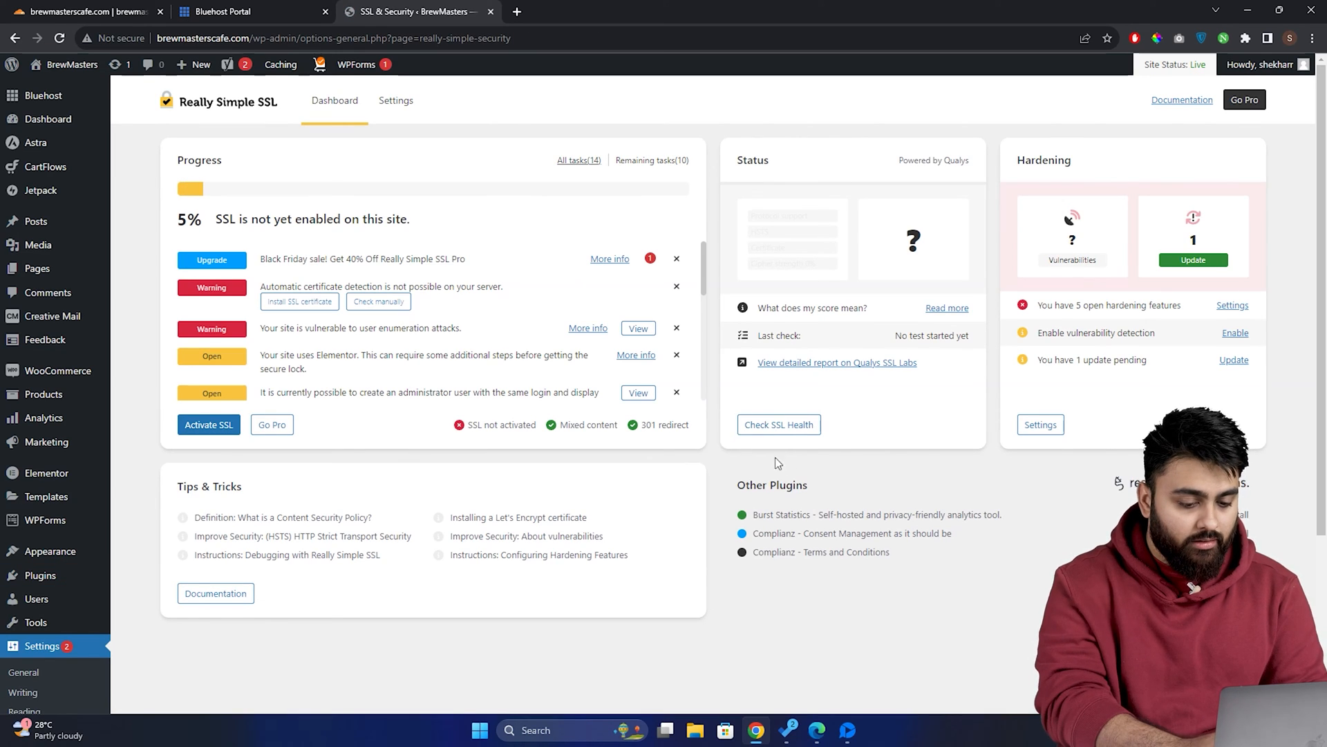
# Activate SSL through Really Simple SSL, skipping the email prompt and dismissing the thanks dialog.
pyautogui.click(208, 425)
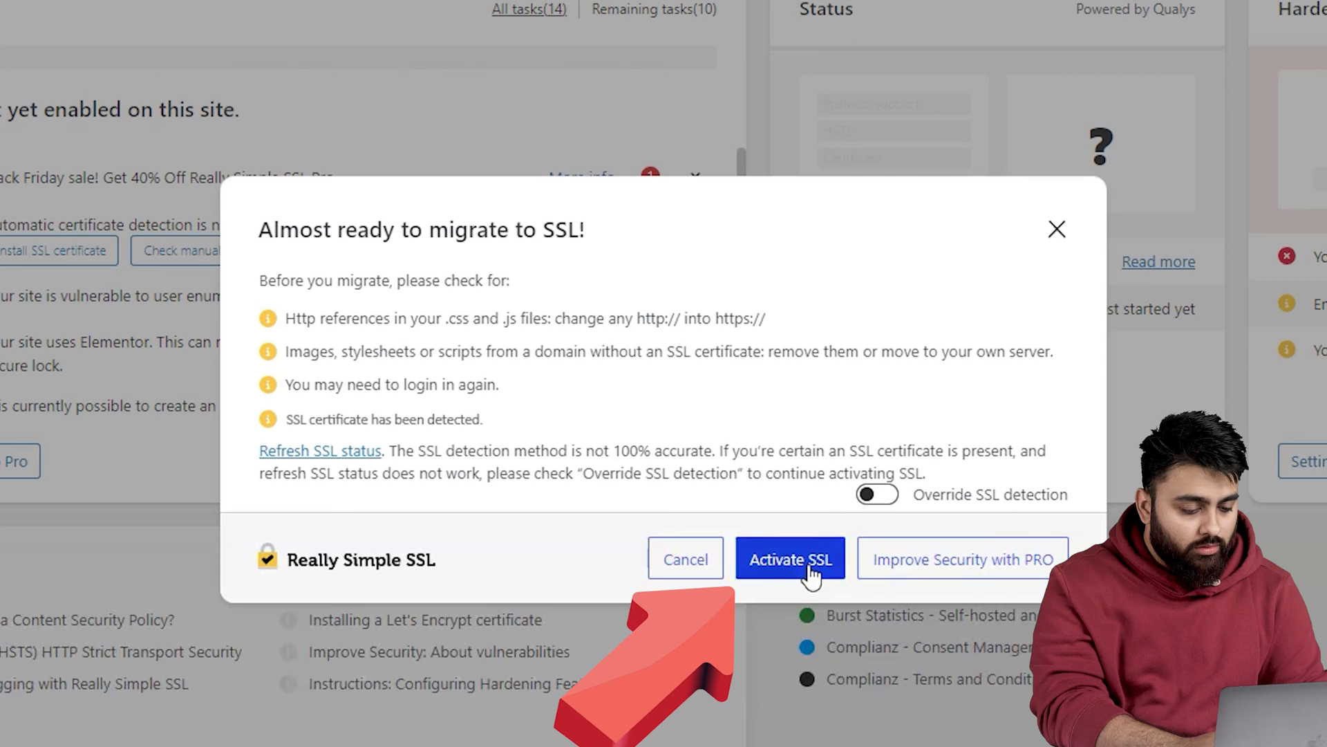
pyautogui.click(789, 559)
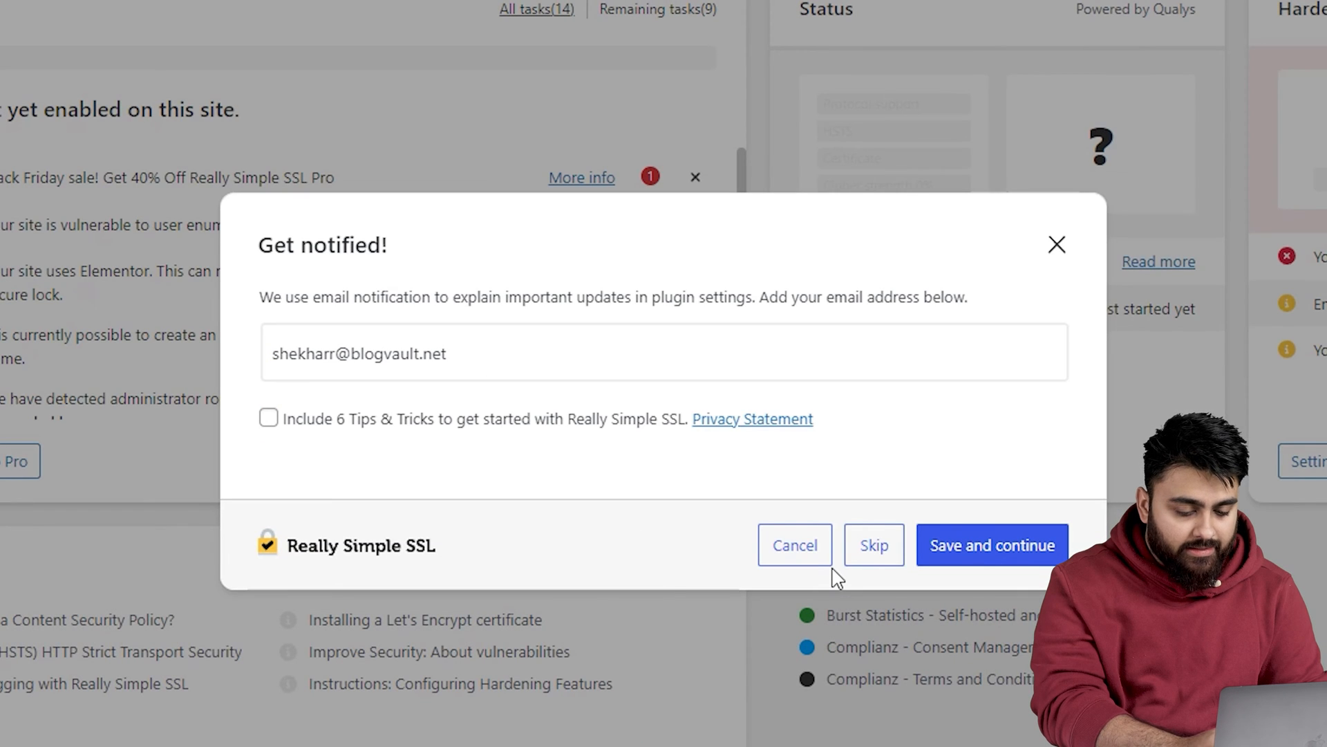
pyautogui.click(990, 545)
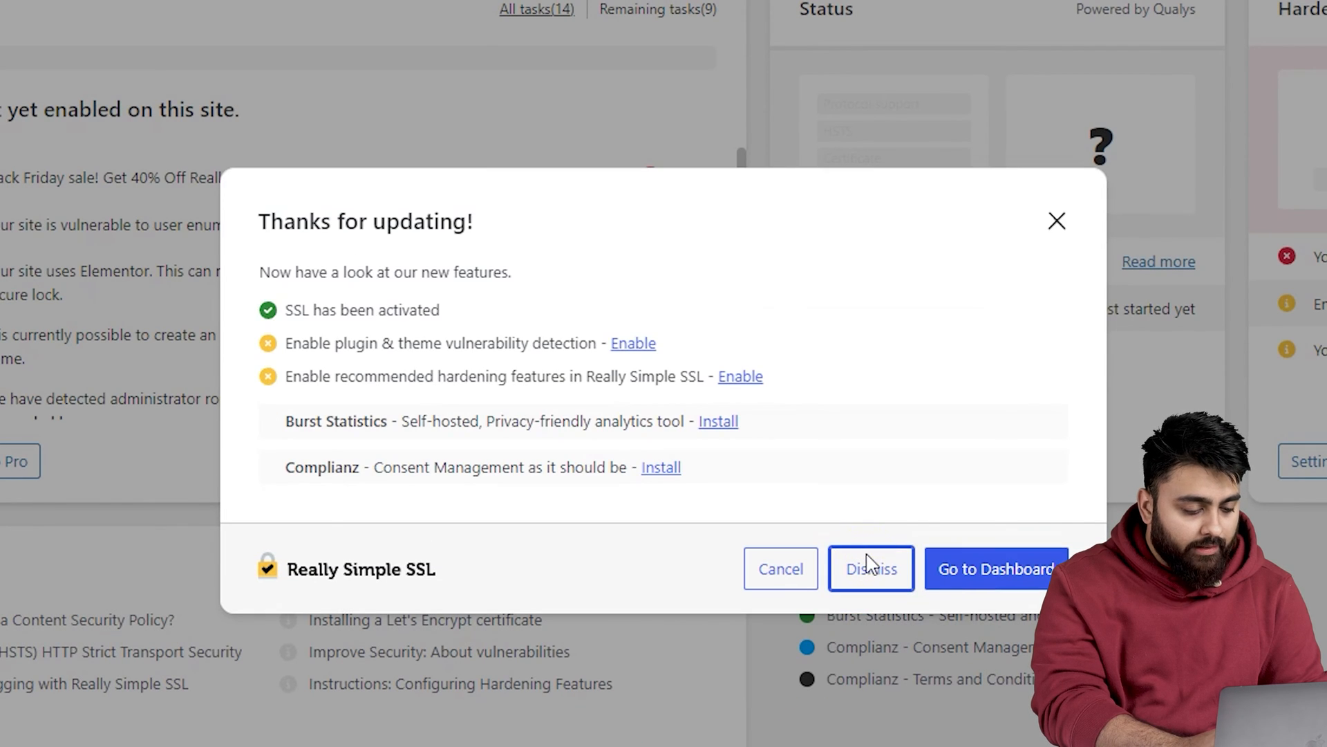
pyautogui.click(870, 568)
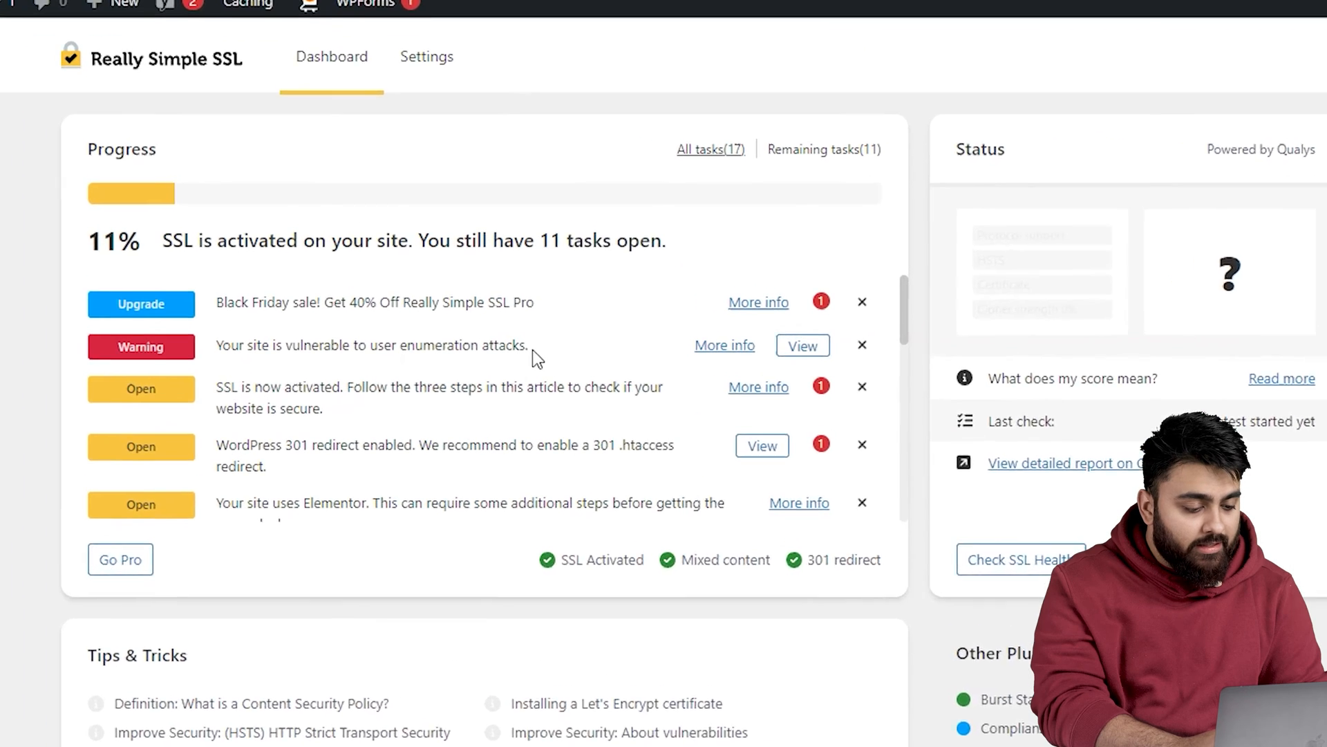
pyautogui.tripleClick(372, 345)
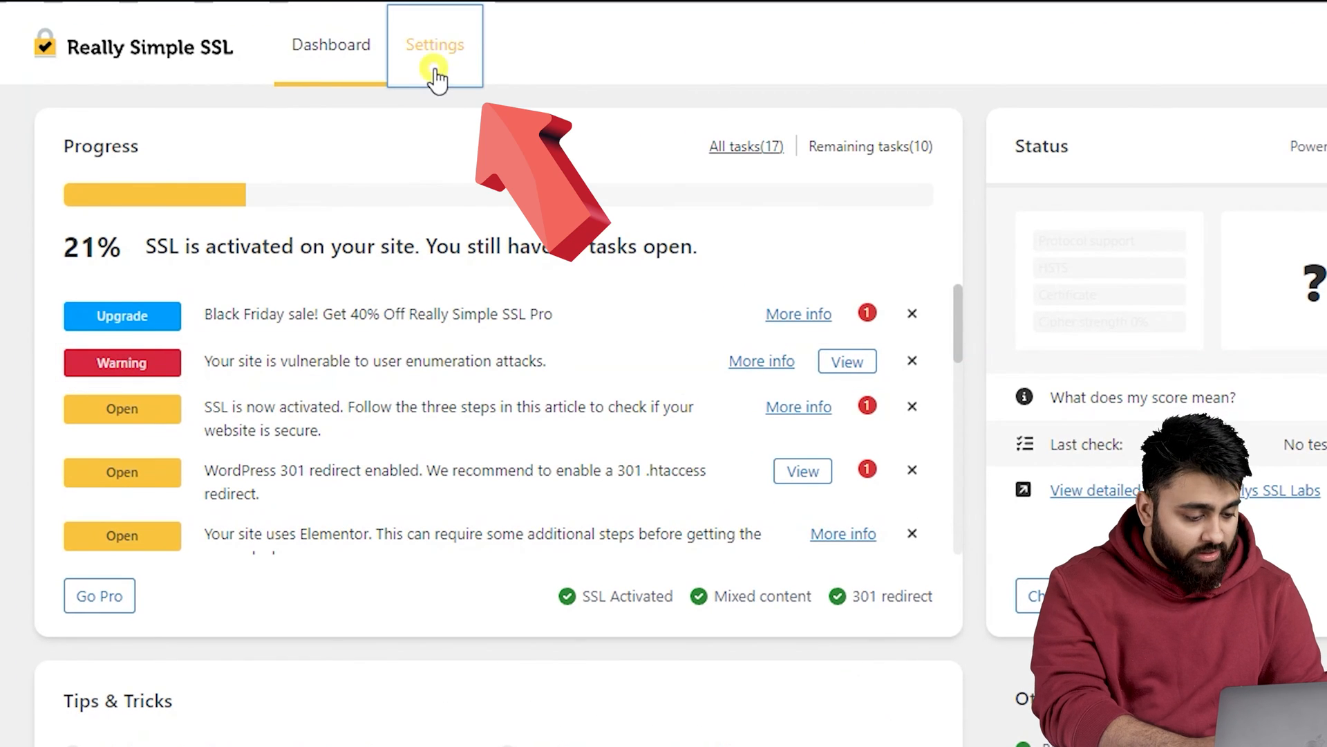
# In Really Simple SSL basic hardening, disable anyone-can-register, hide the WordPress version and prevent login feedback.
pyautogui.click(434, 44)
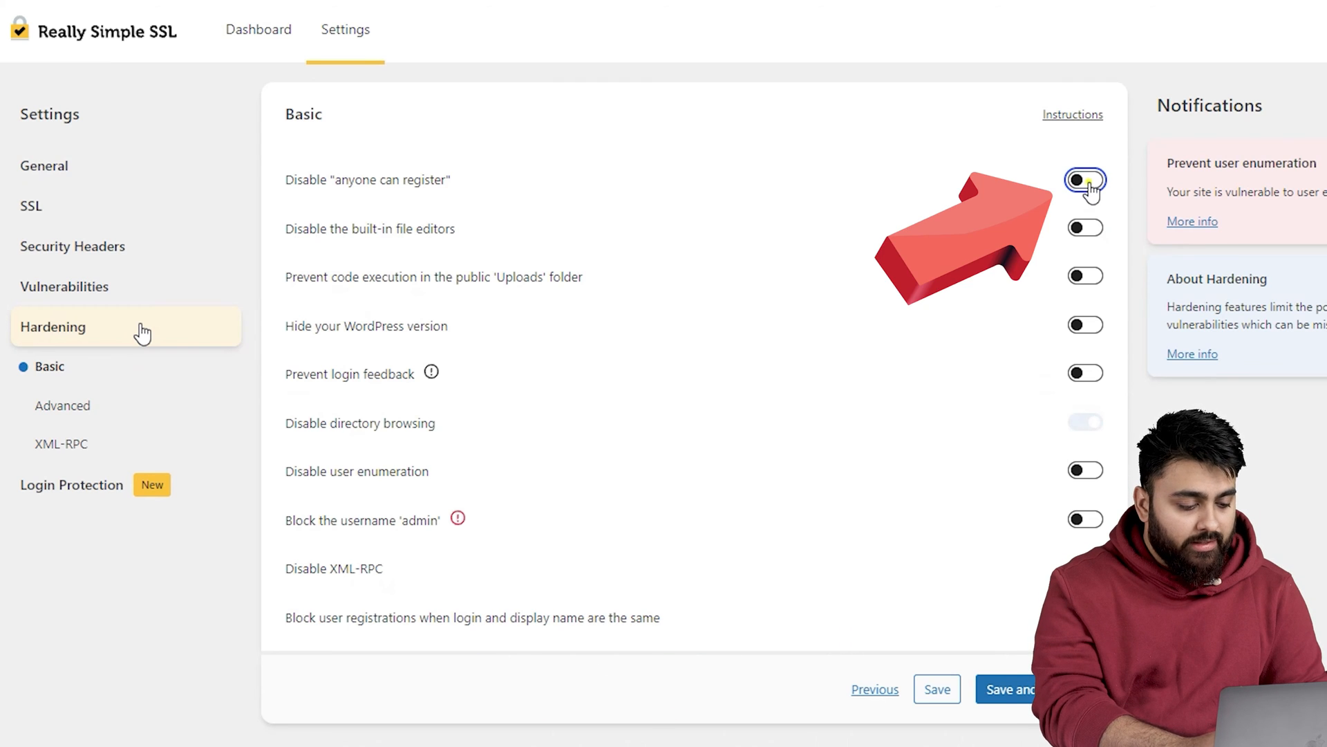
pyautogui.click(1084, 180)
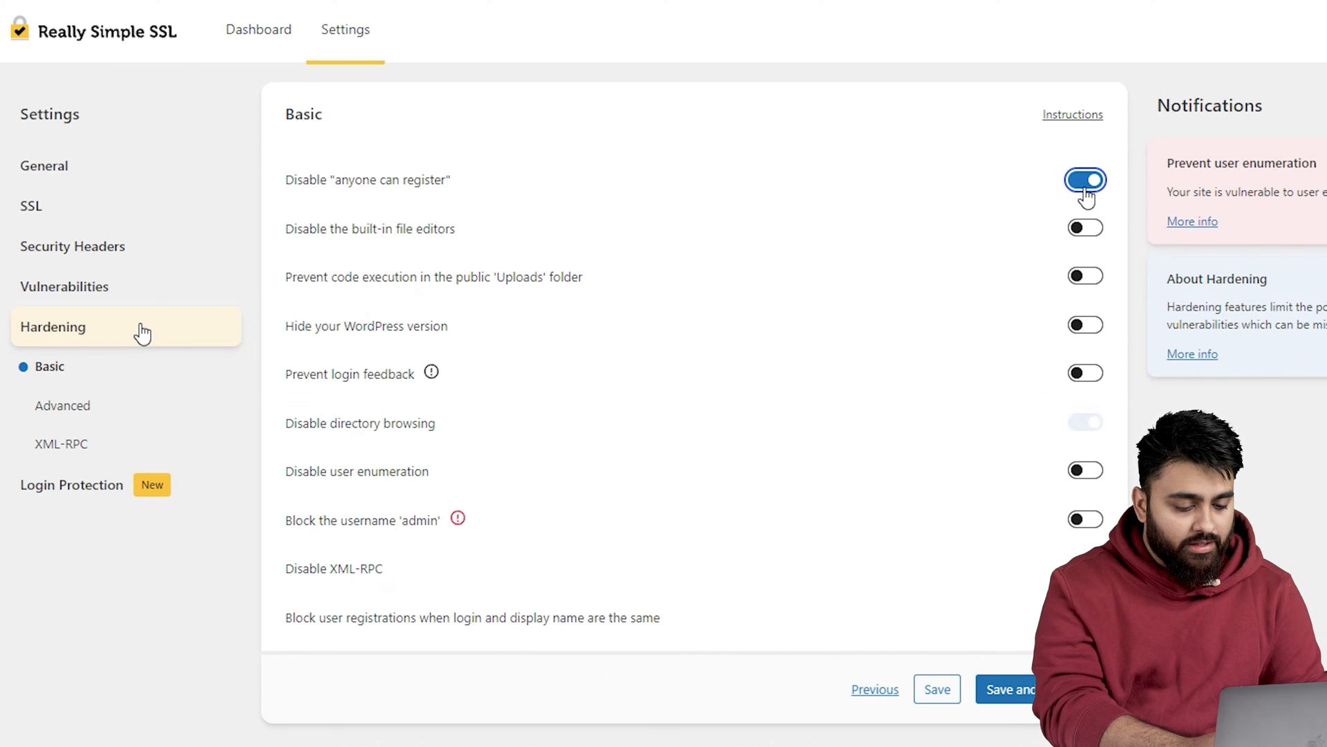
pyautogui.click(1084, 324)
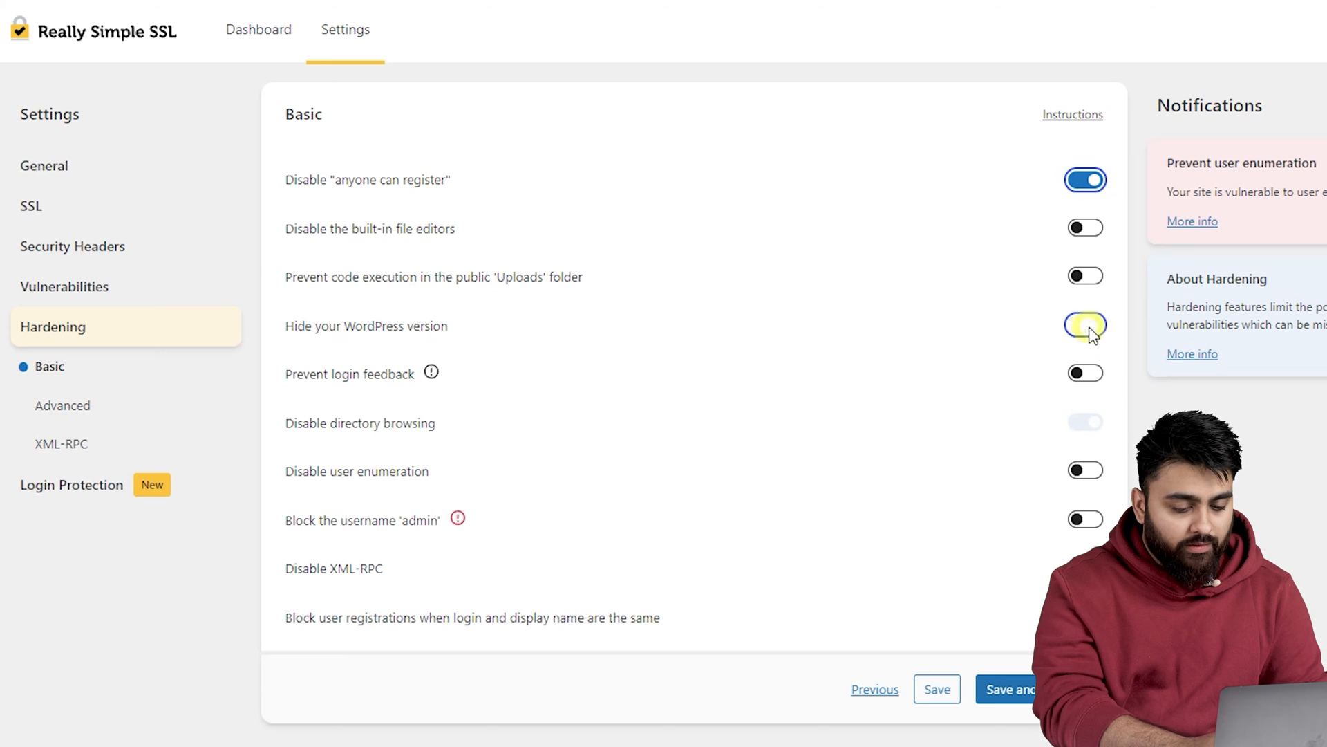
pyautogui.click(1084, 323)
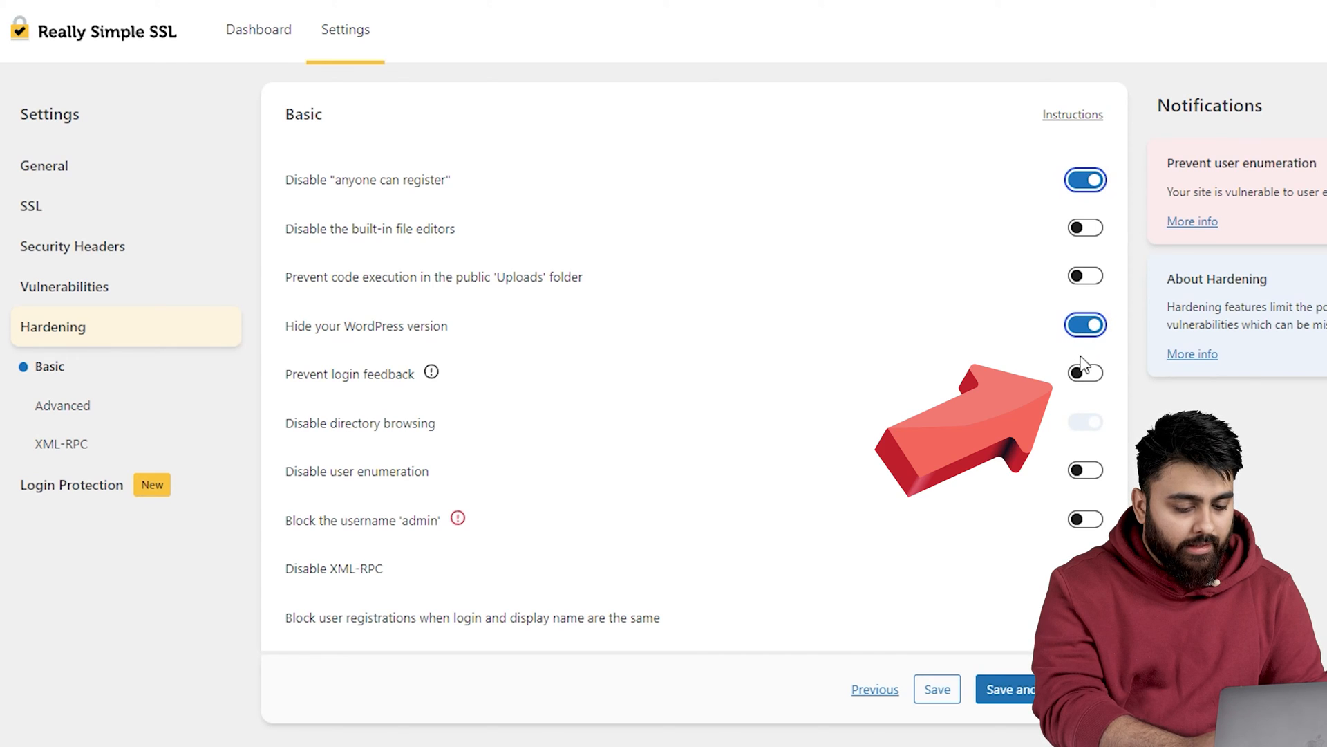
pyautogui.click(1084, 373)
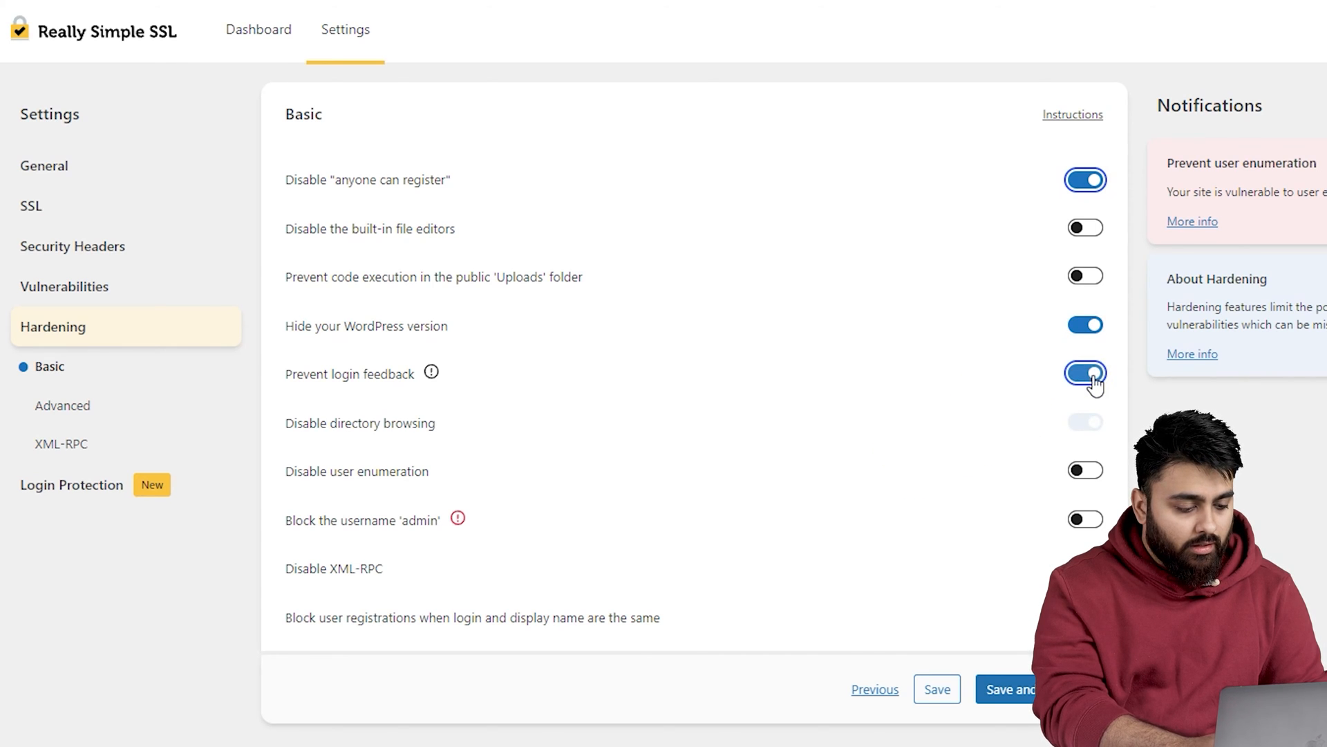
# Enable user-enumeration protection and block registrations where login matches display name, then save and continue.
pyautogui.click(1084, 470)
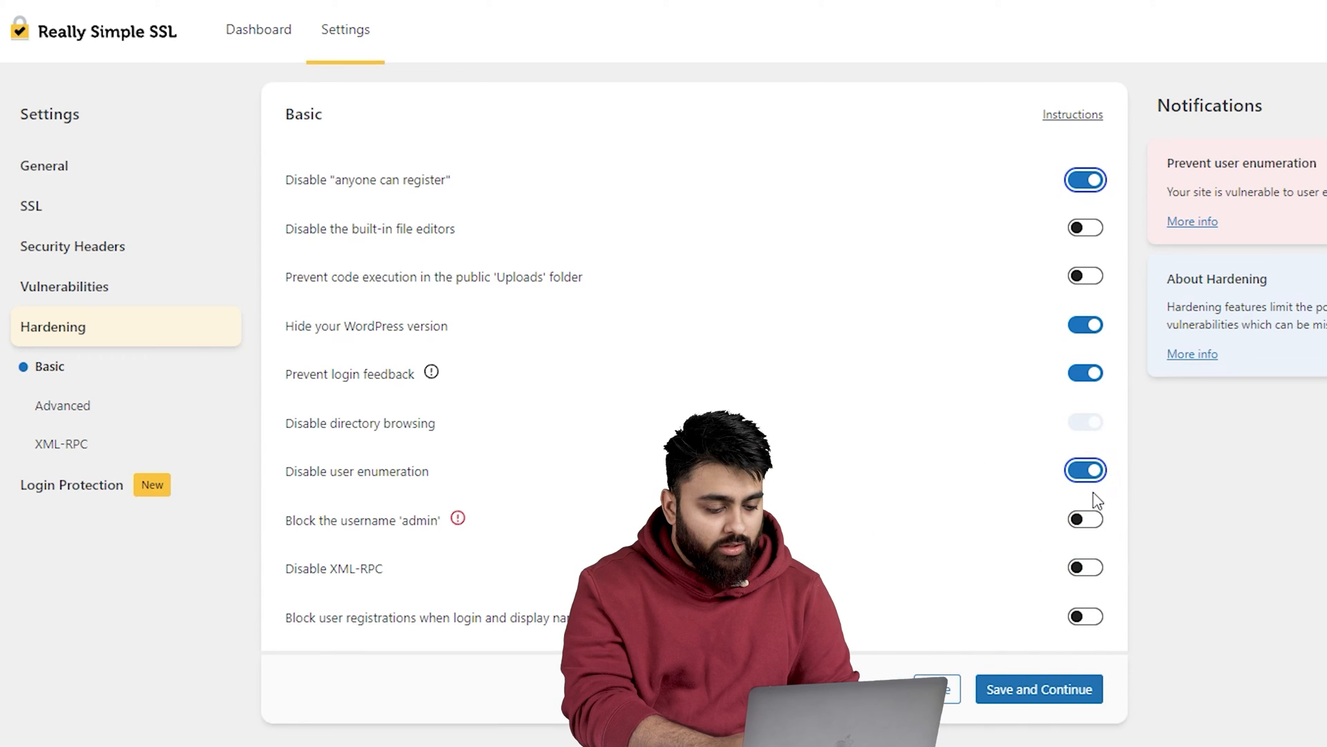
pyautogui.click(1085, 617)
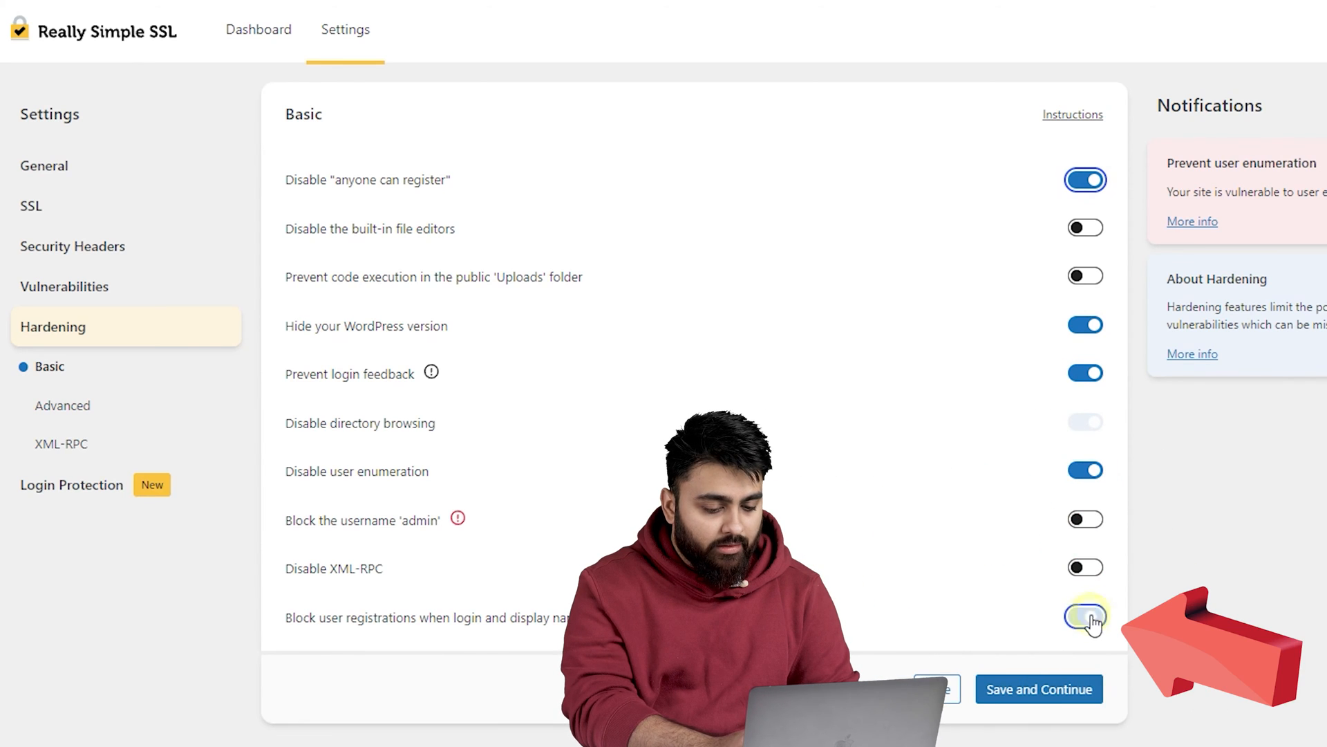
pyautogui.click(1085, 616)
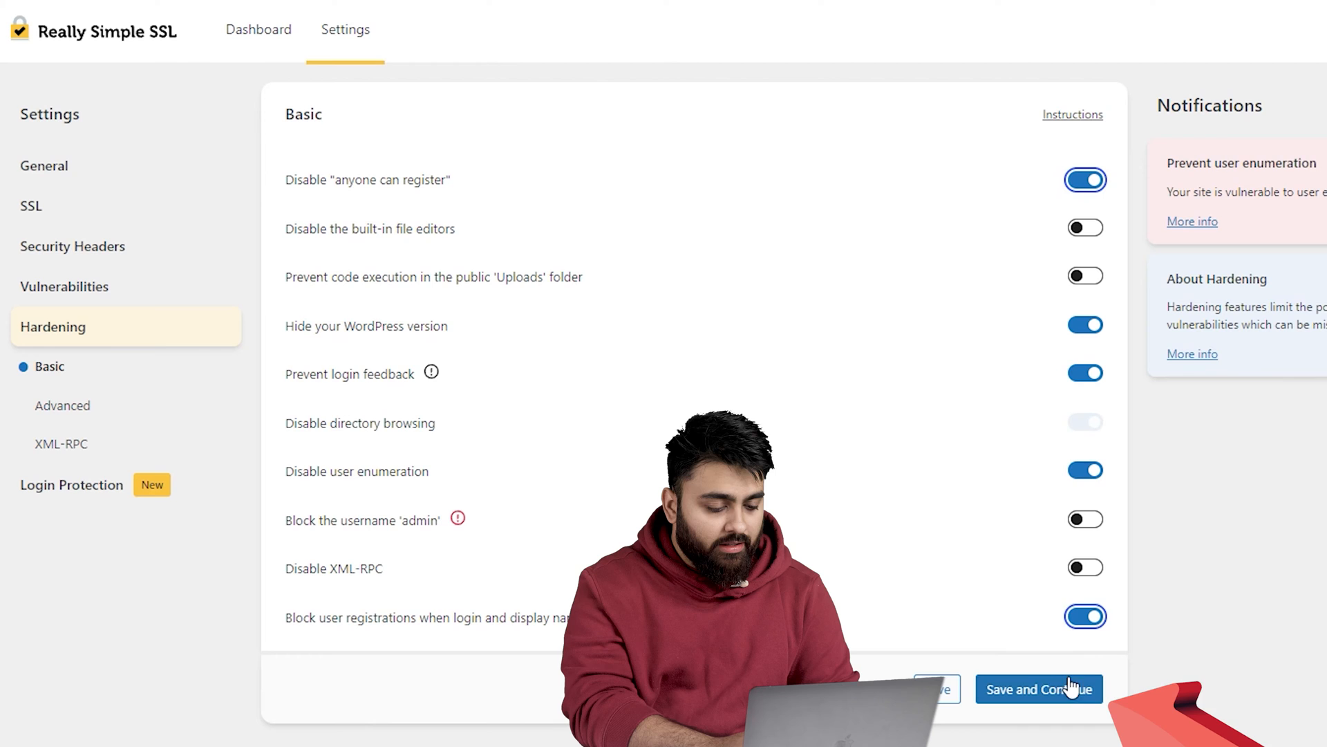
pyautogui.click(62, 405)
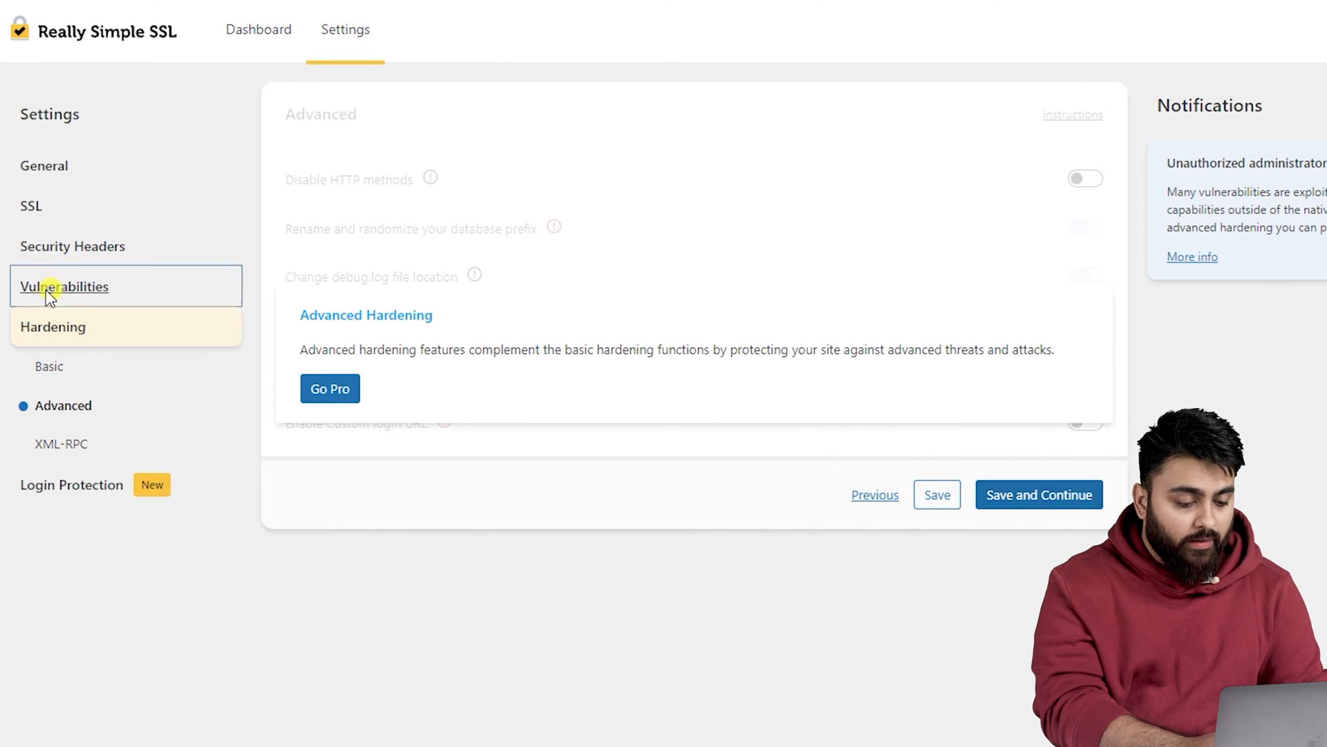
# Enable vulnerability detection under Vulnerabilities, save and continue, then return to the Really Simple SSL dashboard.
pyautogui.click(65, 286)
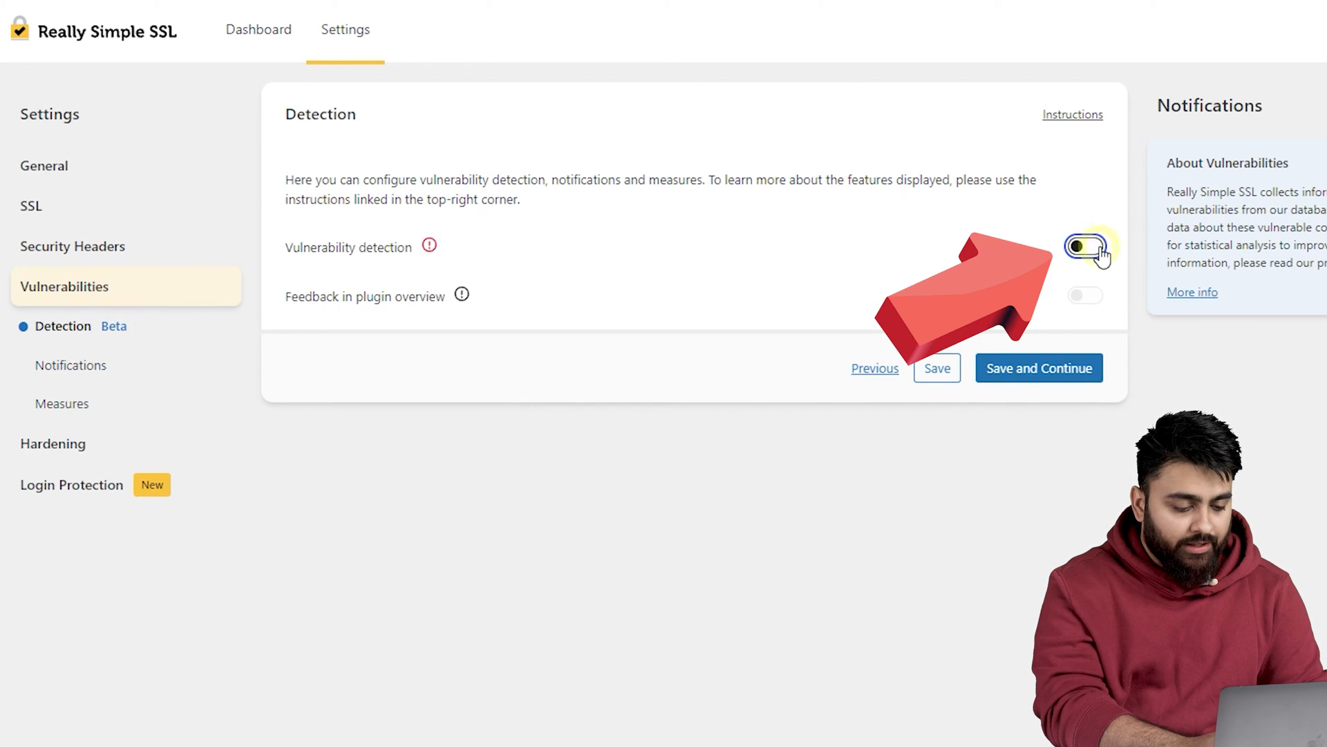
pyautogui.click(1084, 295)
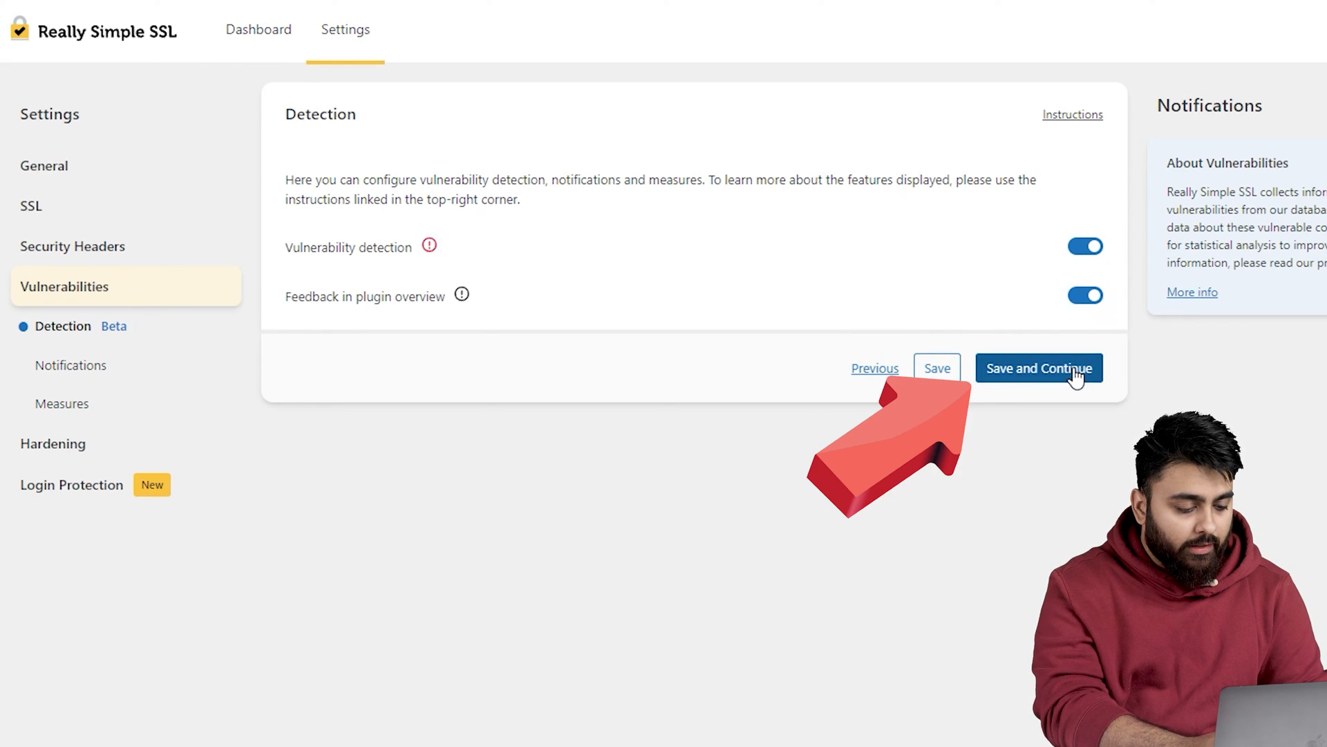
pyautogui.click(1038, 368)
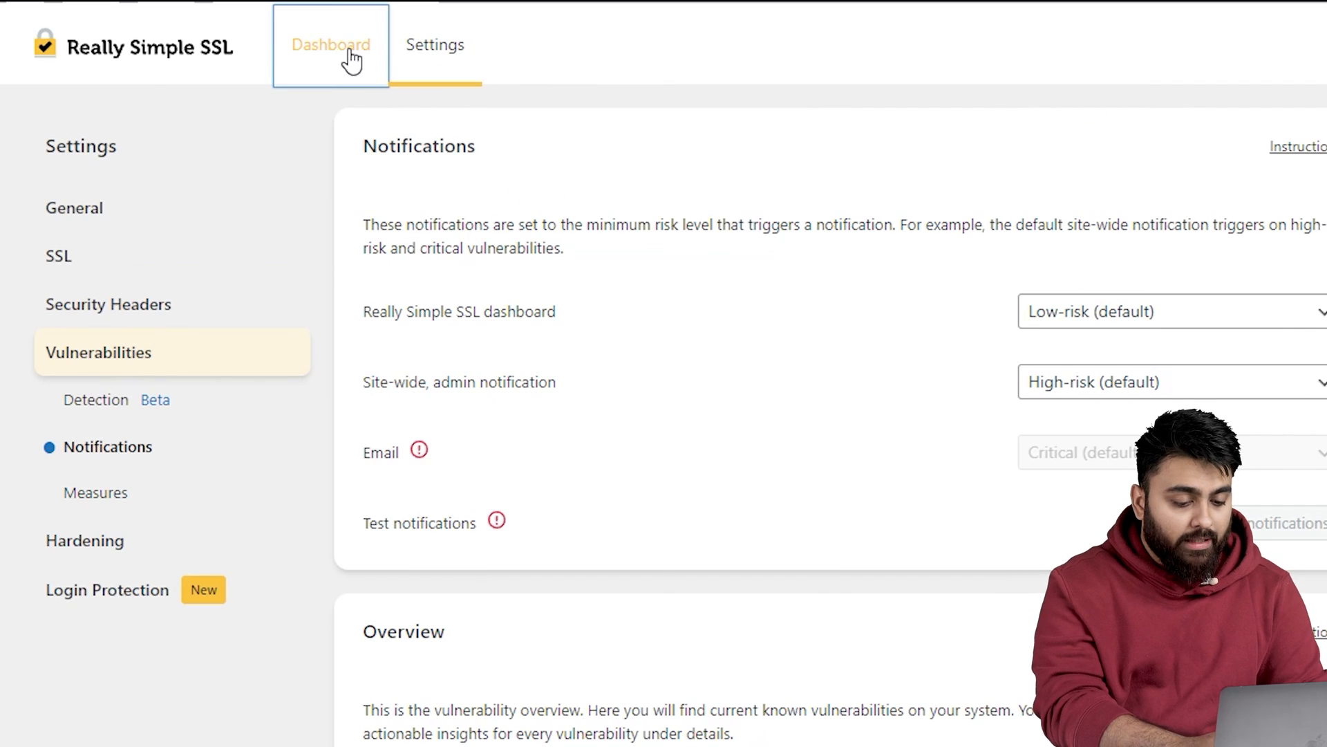
pyautogui.click(330, 44)
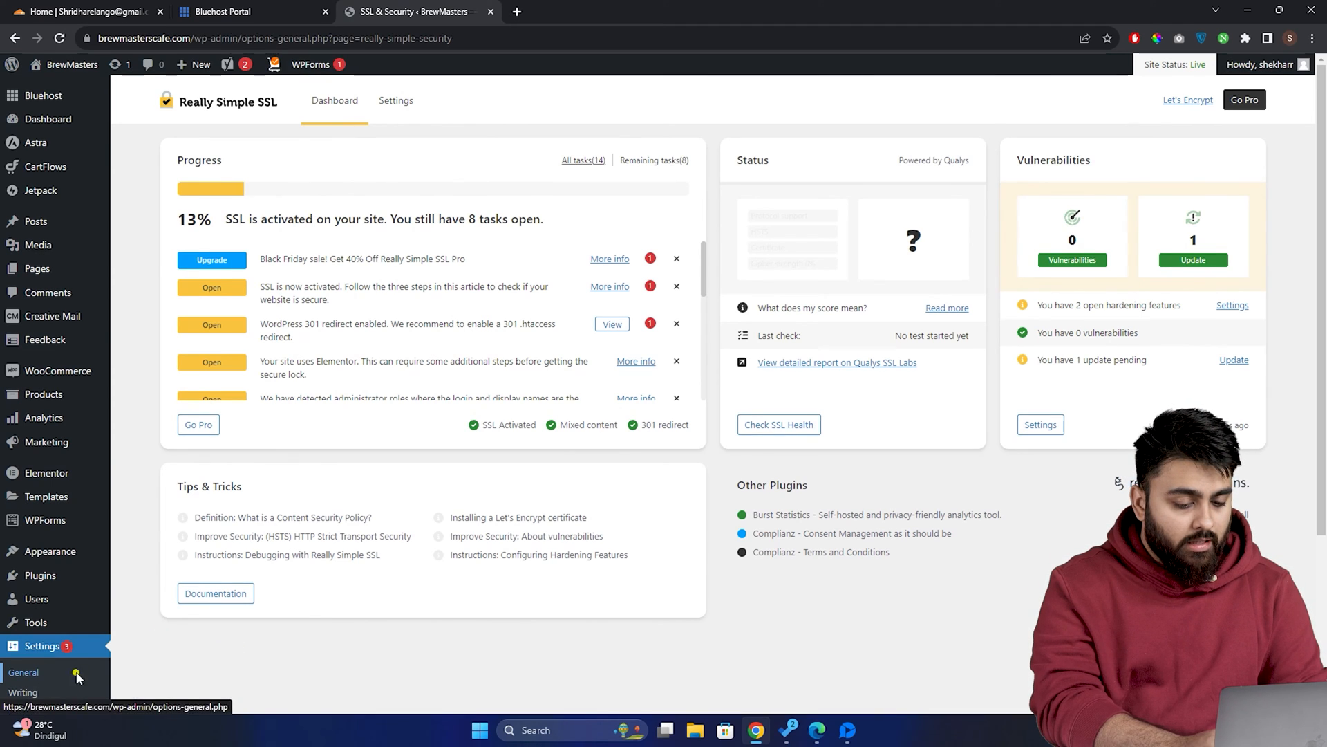
pyautogui.click(24, 672)
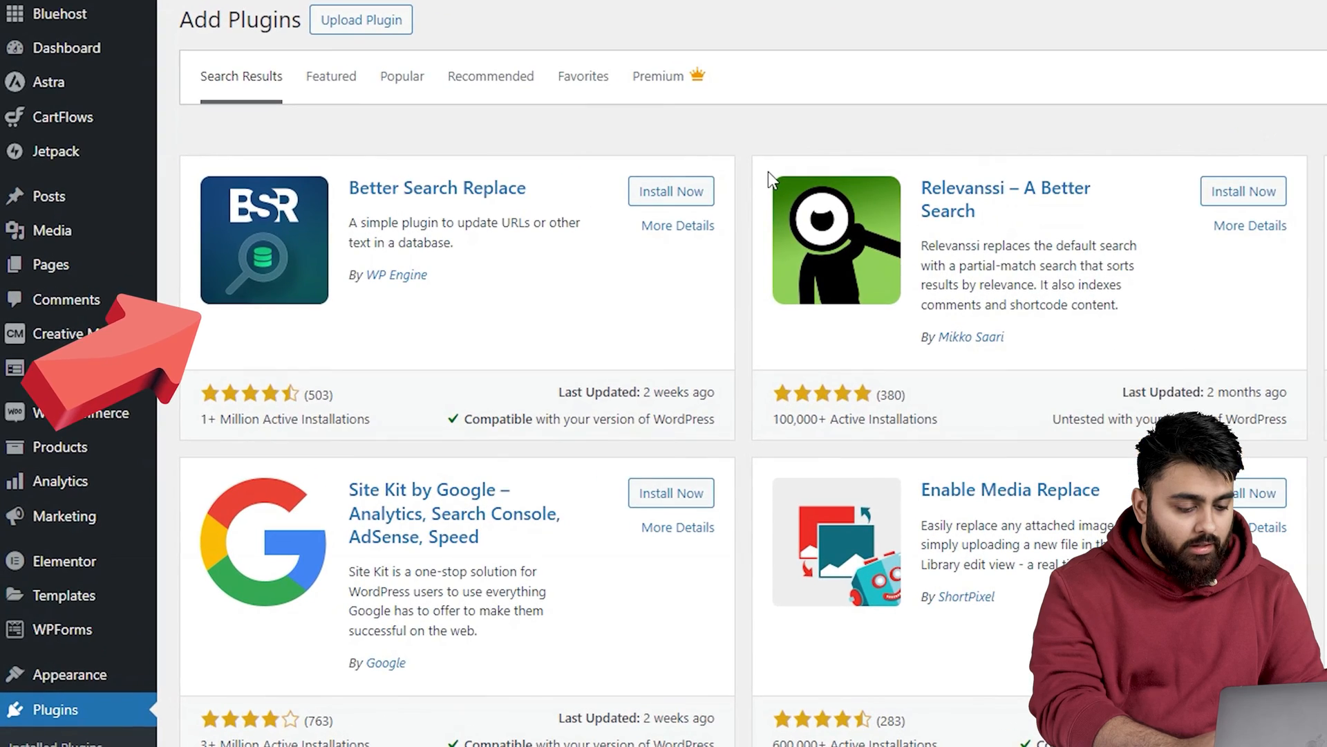
# Install and activate Better Search Replace and go to it under Tools.
pyautogui.click(669, 191)
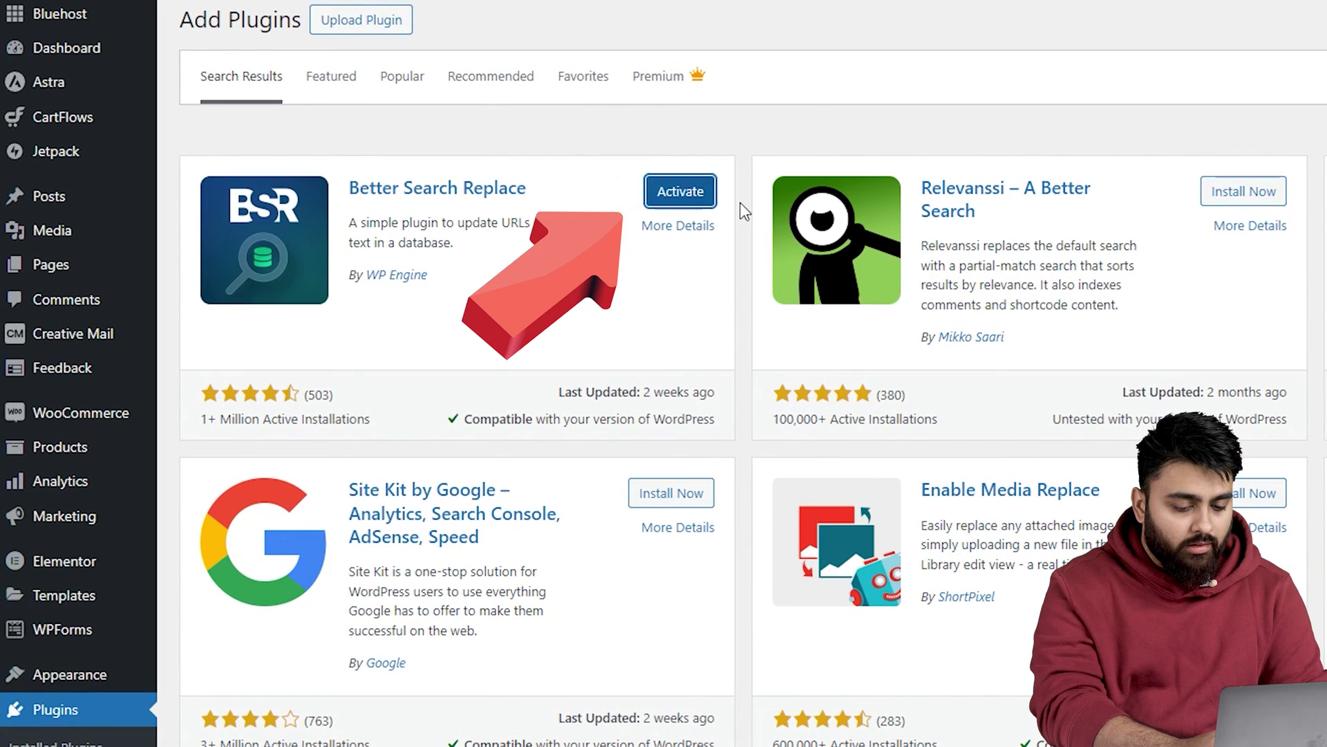
pyautogui.click(680, 191)
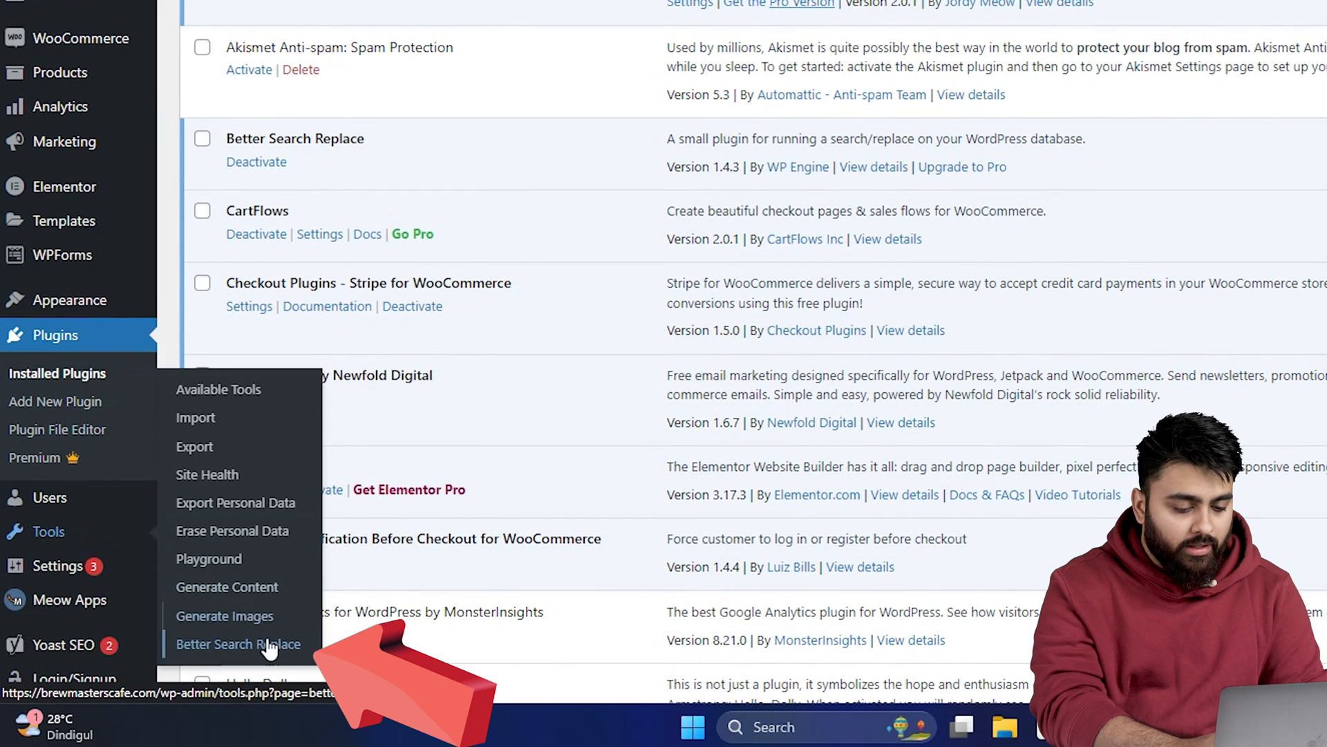
pyautogui.click(238, 645)
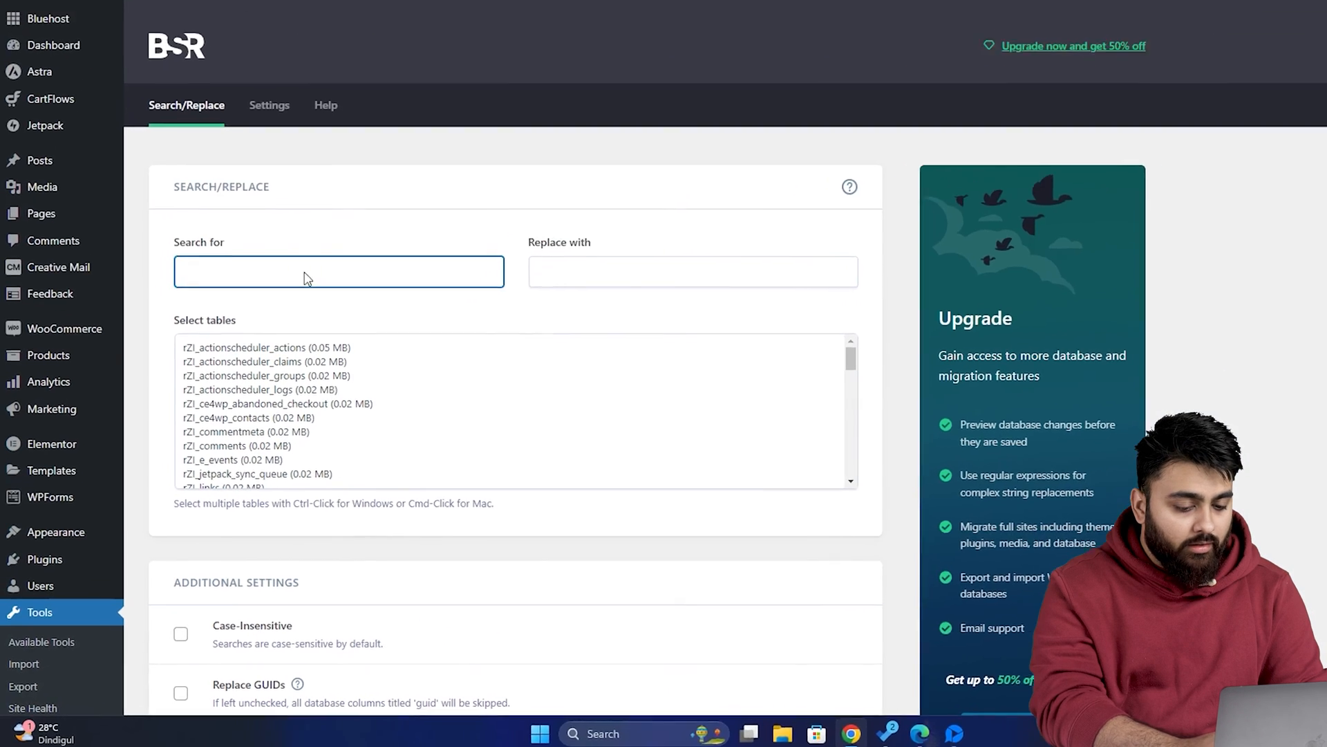
pyautogui.write('http://brewmasterscafe.com')
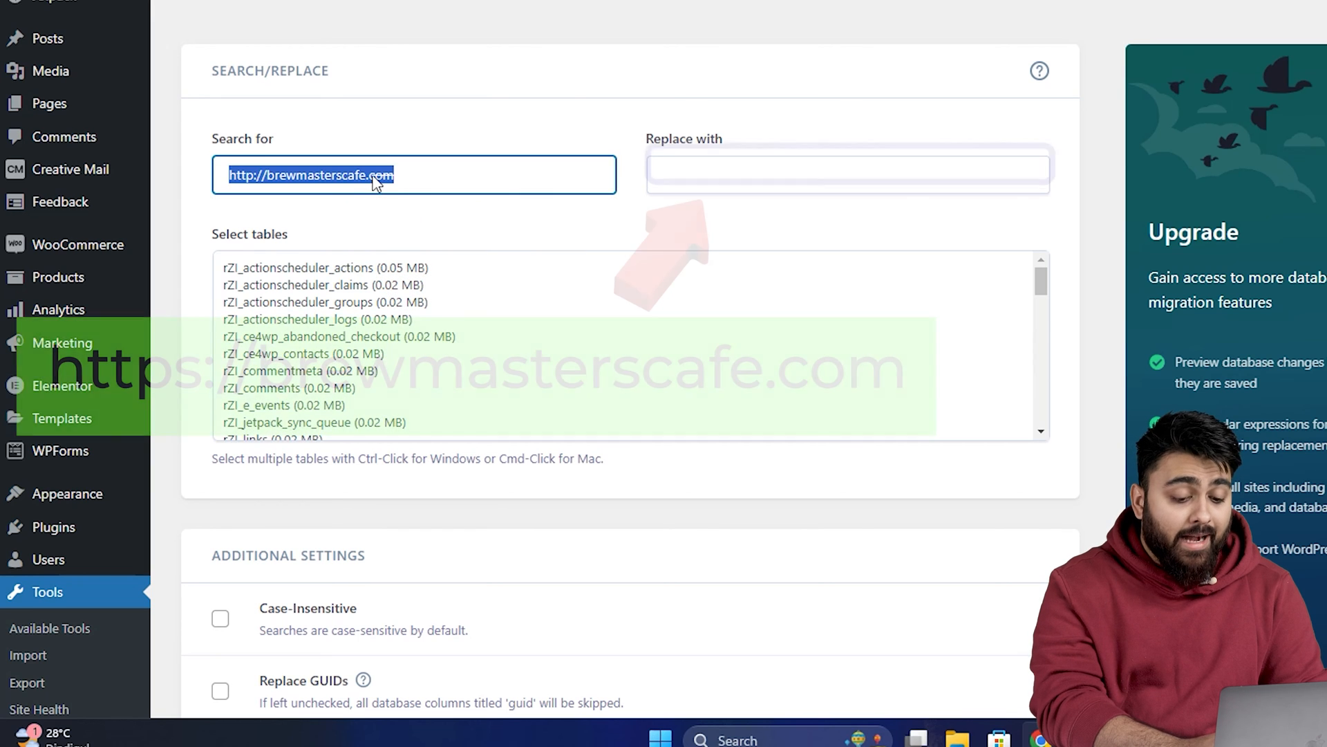
pyautogui.write('http://brewmasterscafe.com')
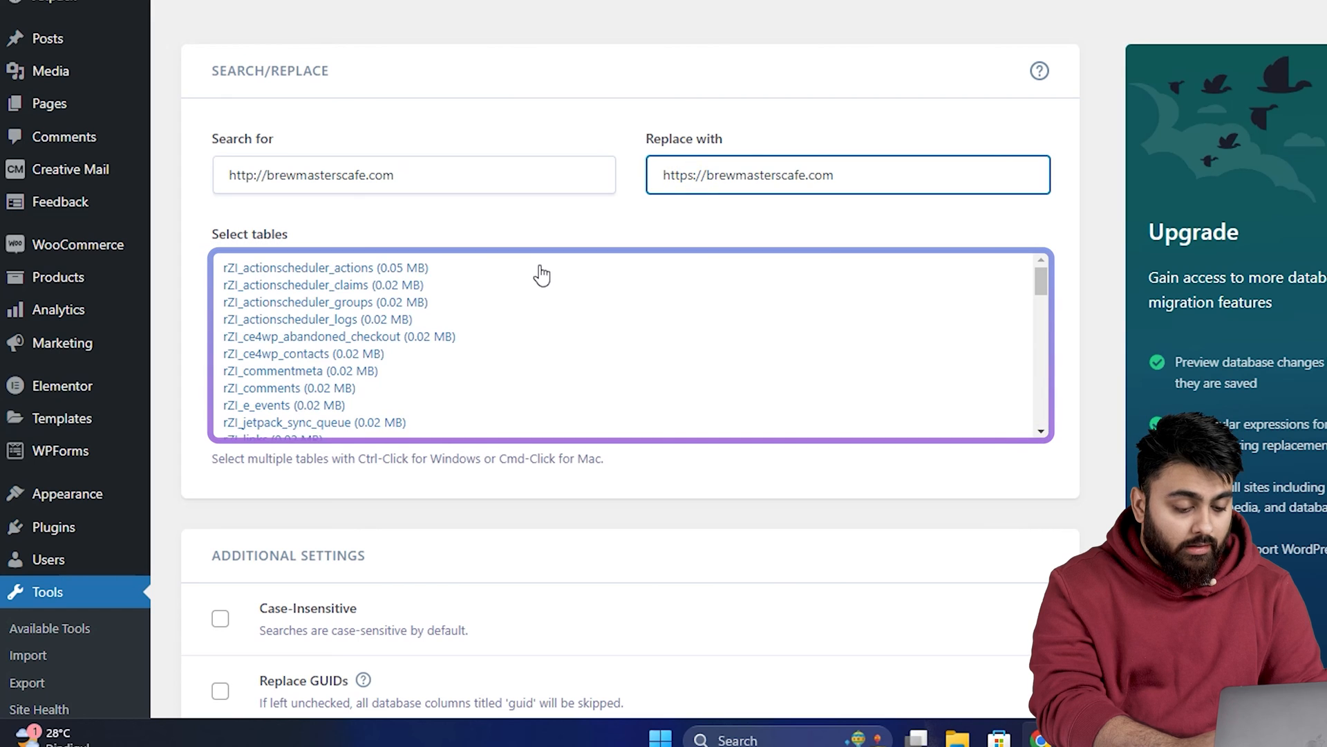
pyautogui.scroll(-3)
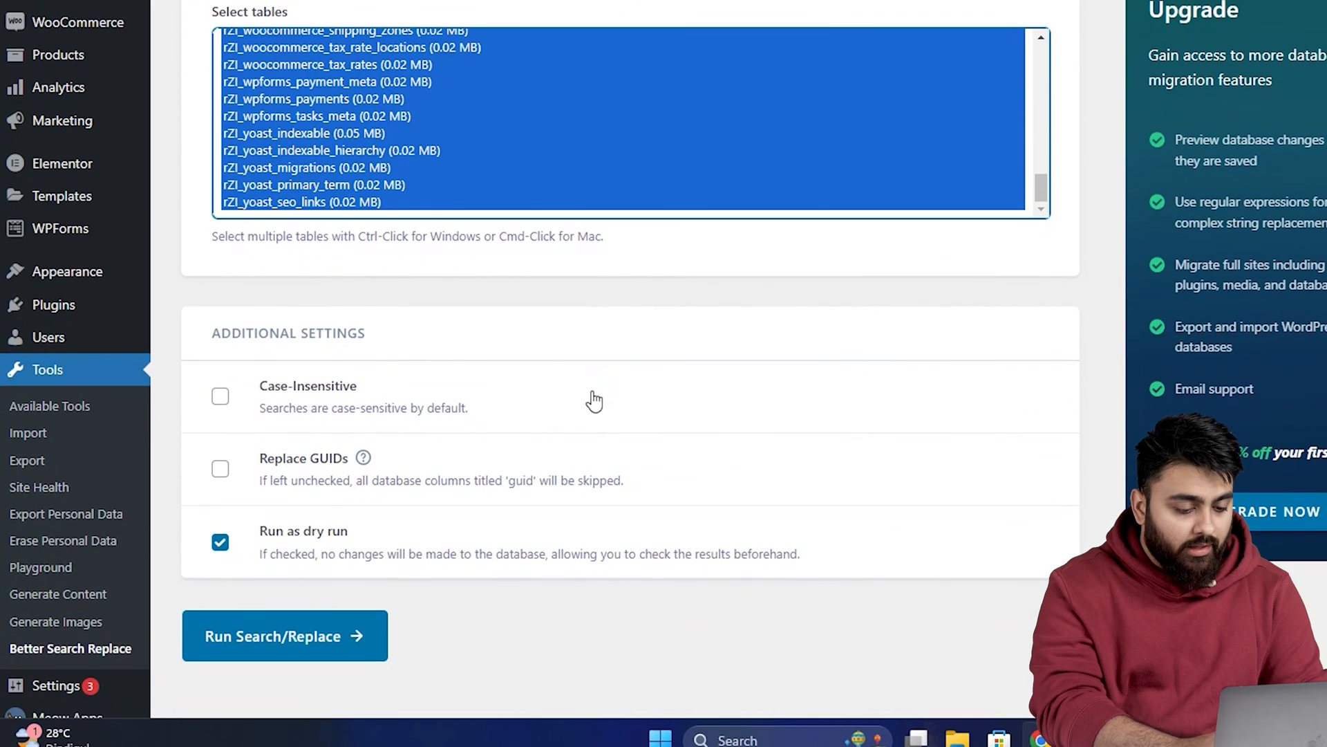
pyautogui.click(220, 541)
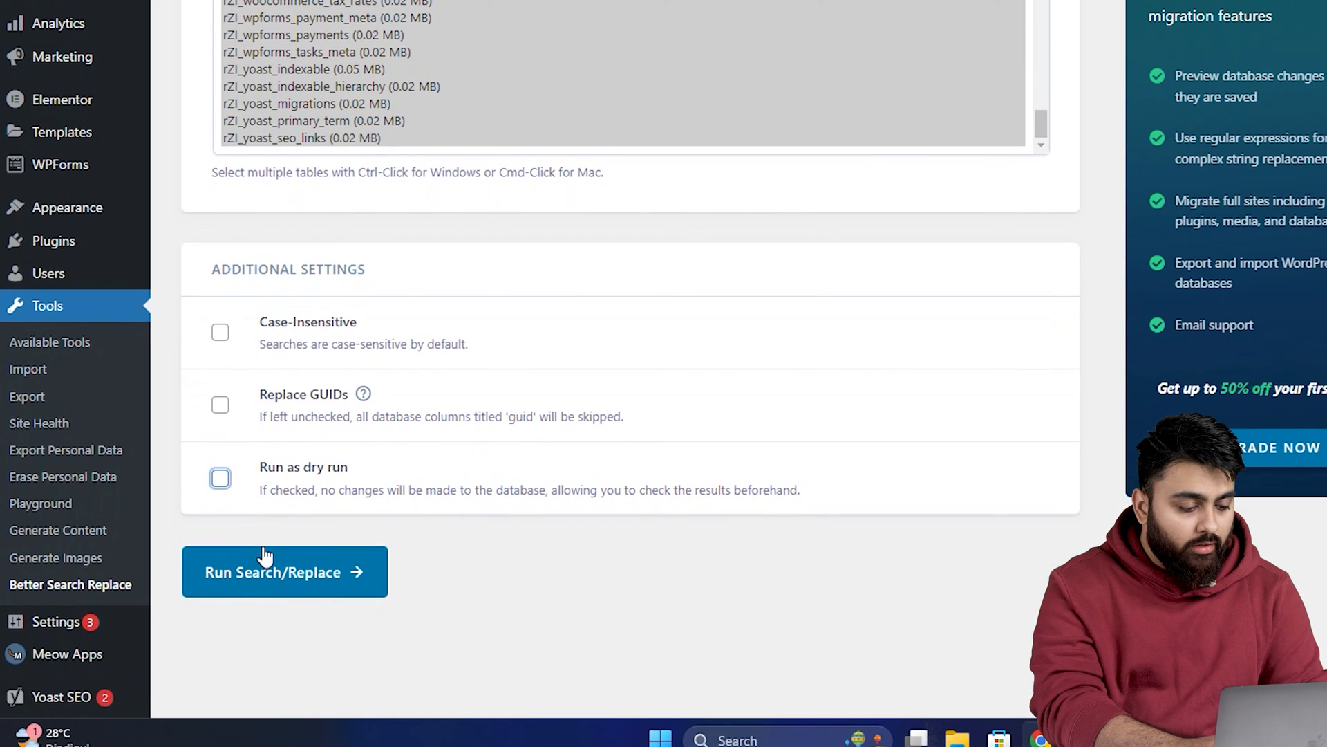
pyautogui.click(285, 571)
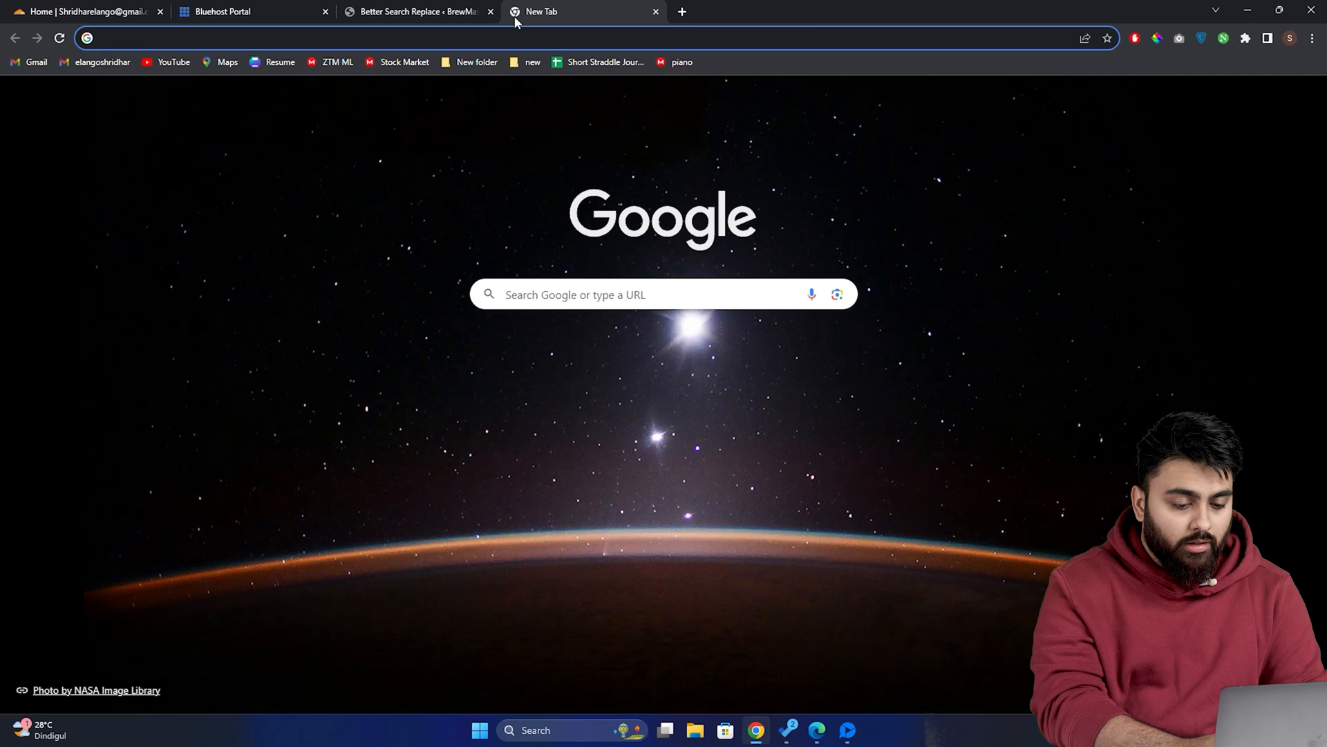
pyautogui.write('qualys')
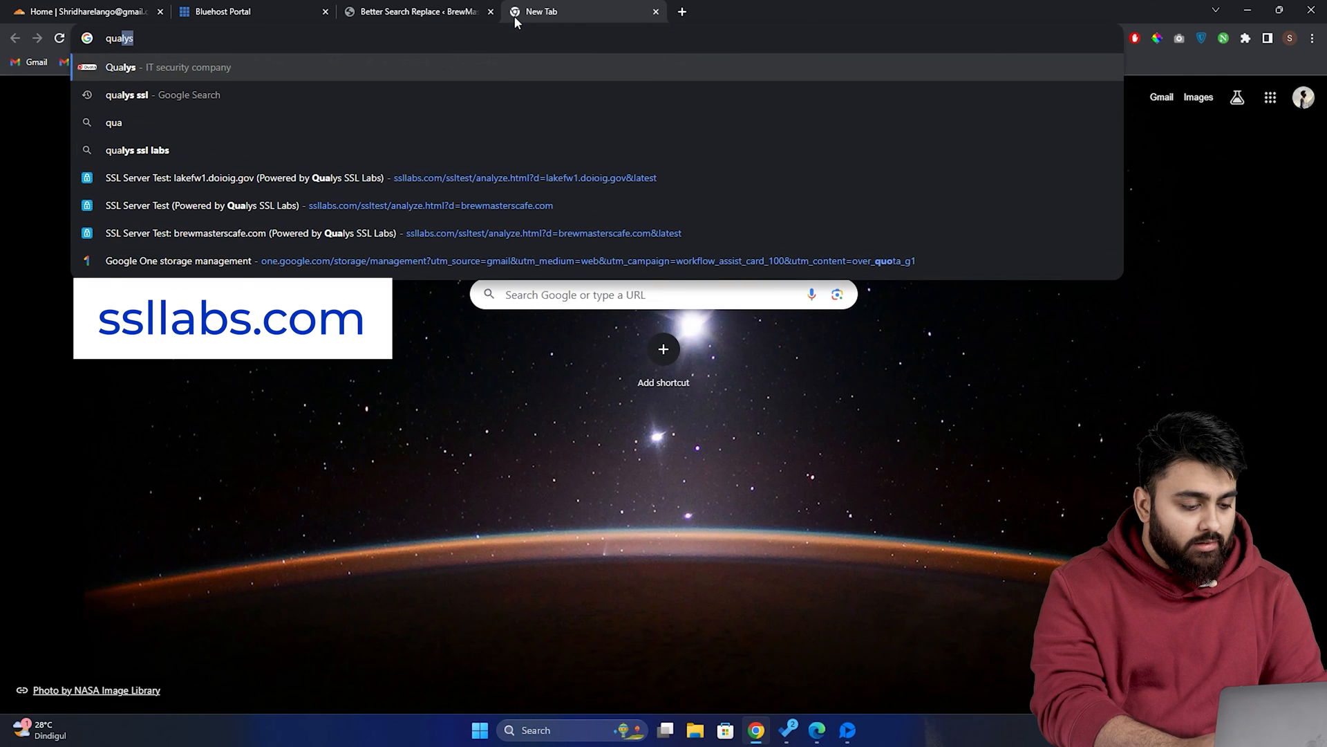
pyautogui.click(134, 94)
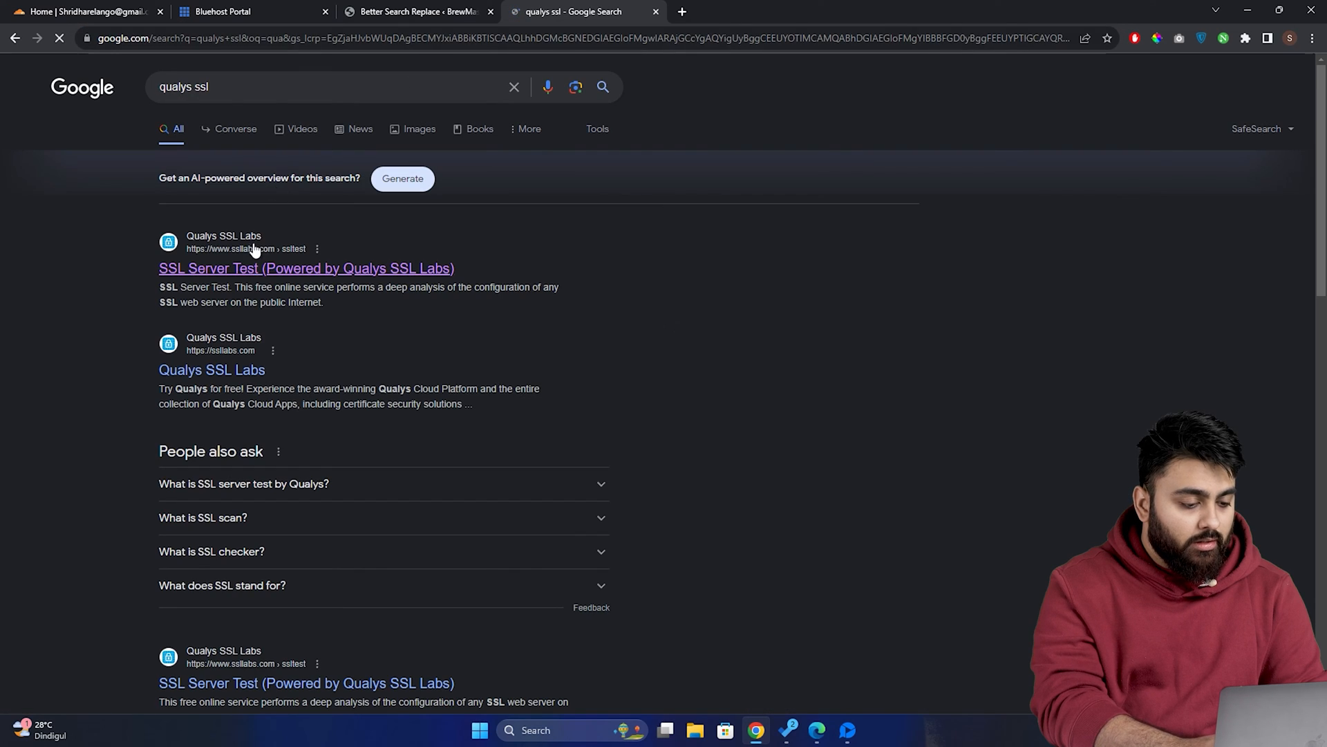
pyautogui.click(307, 268)
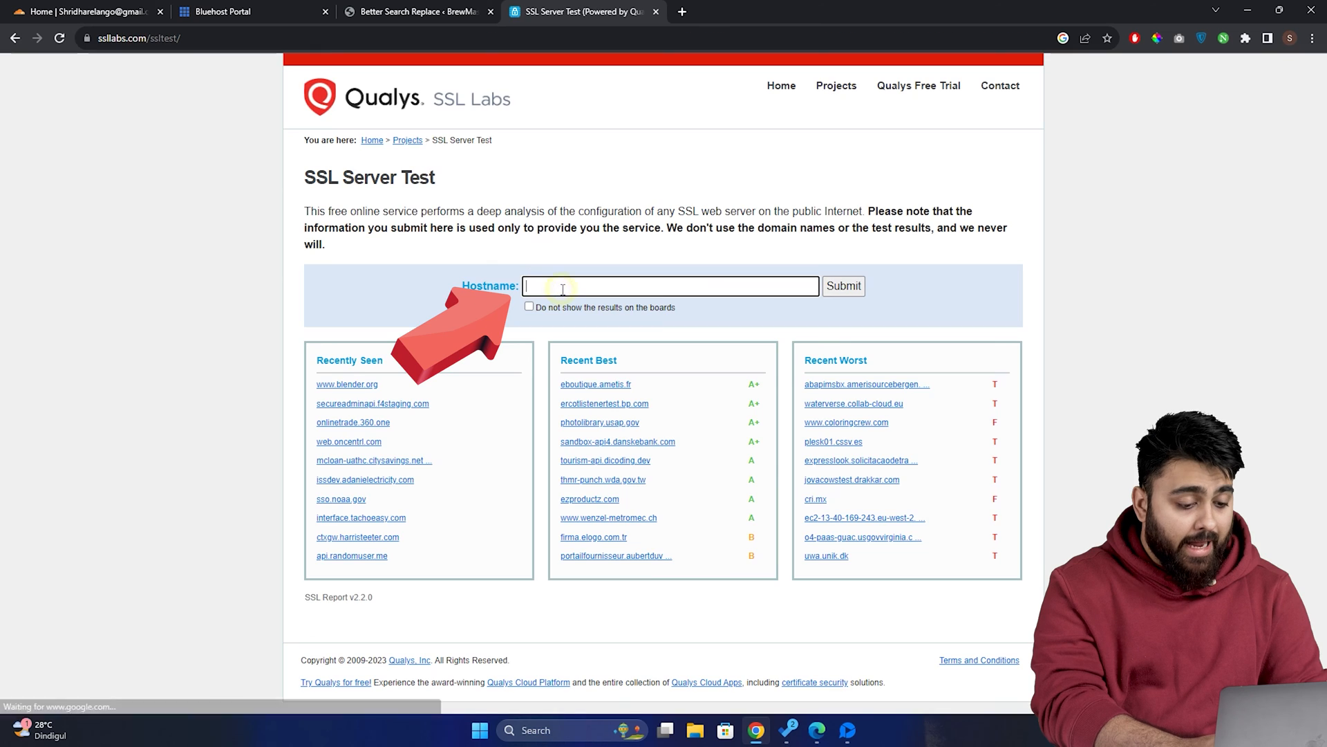
pyautogui.click(843, 285)
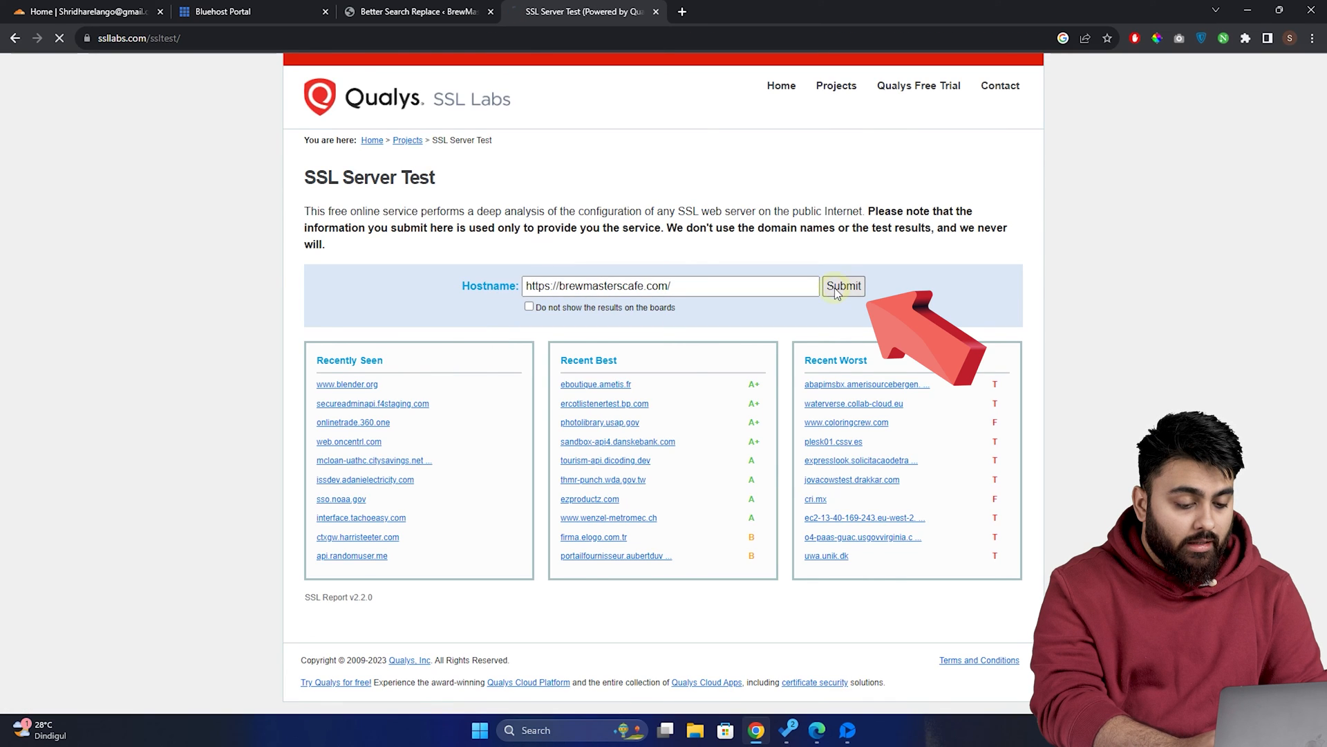
pyautogui.click(844, 285)
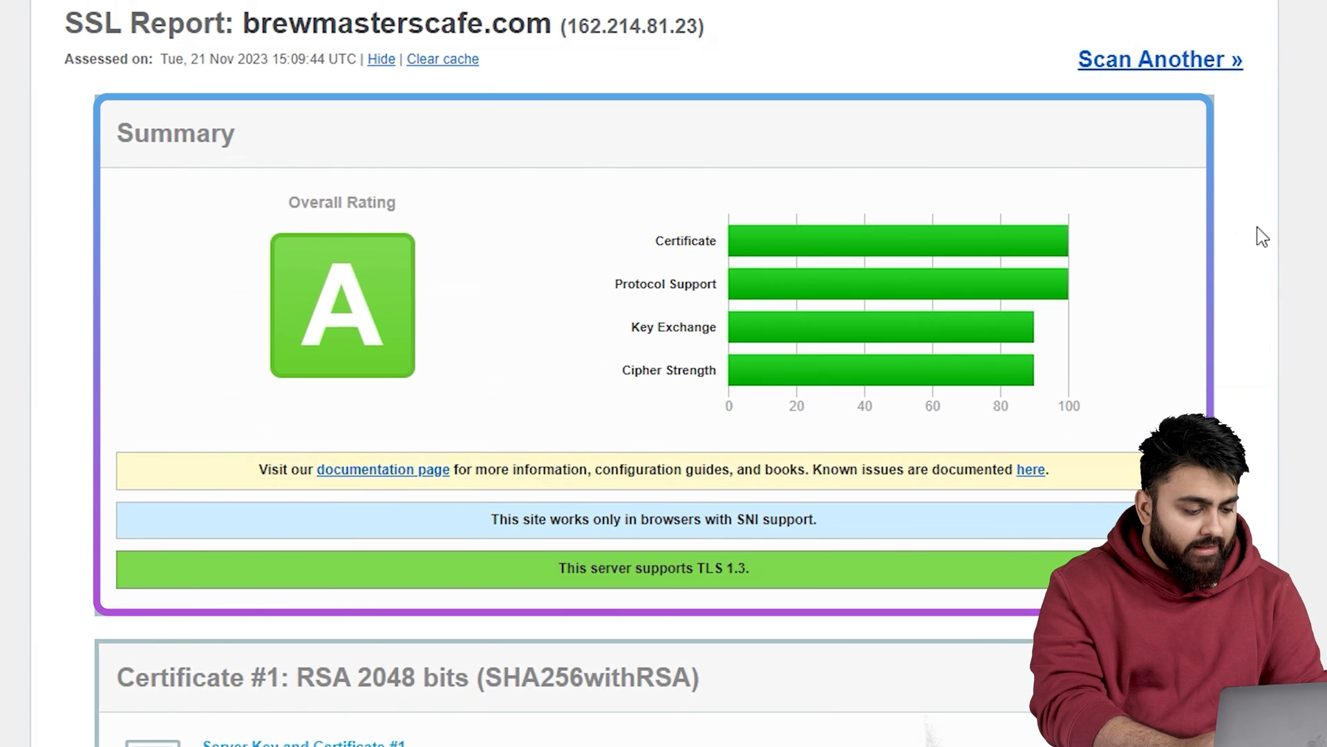